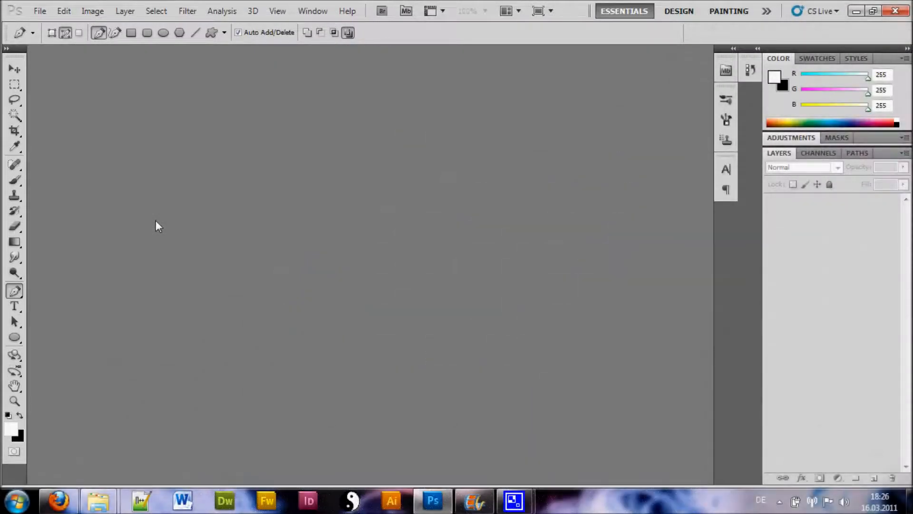
- Create a new 800 × 800 pixel document with a transparent background
{"action": "left_click", "coordinate": [40, 10]}
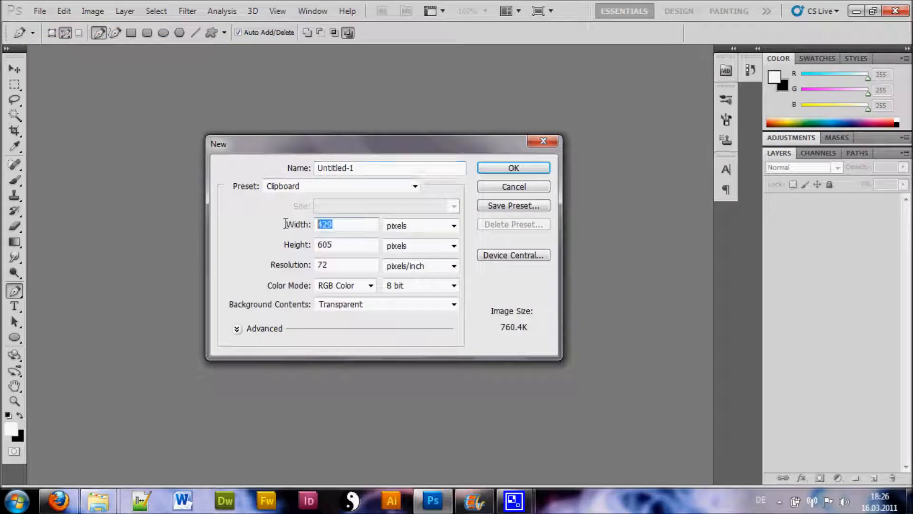
{"action": "type", "text": "800"}
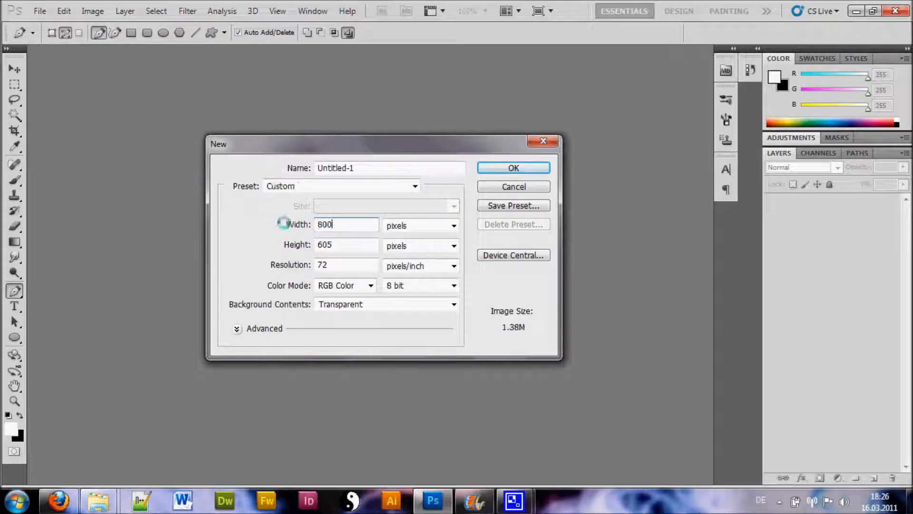
{"action": "type", "text": "800"}
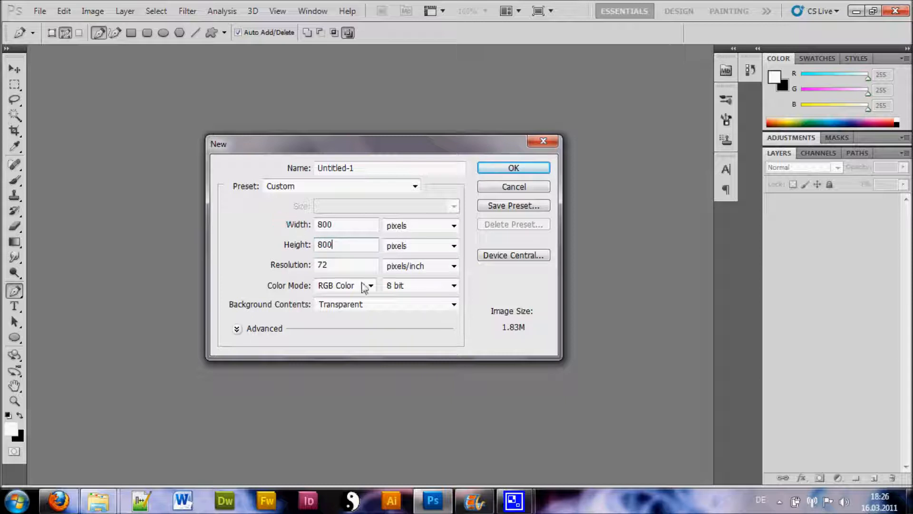
{"action": "left_click", "coordinate": [513, 168]}
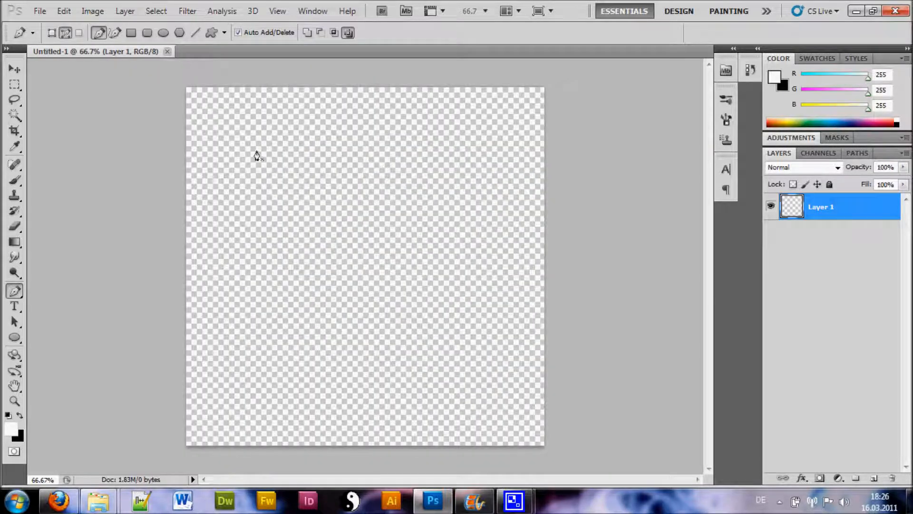
{"action": "mouse_move", "coordinate": [32, 306]}
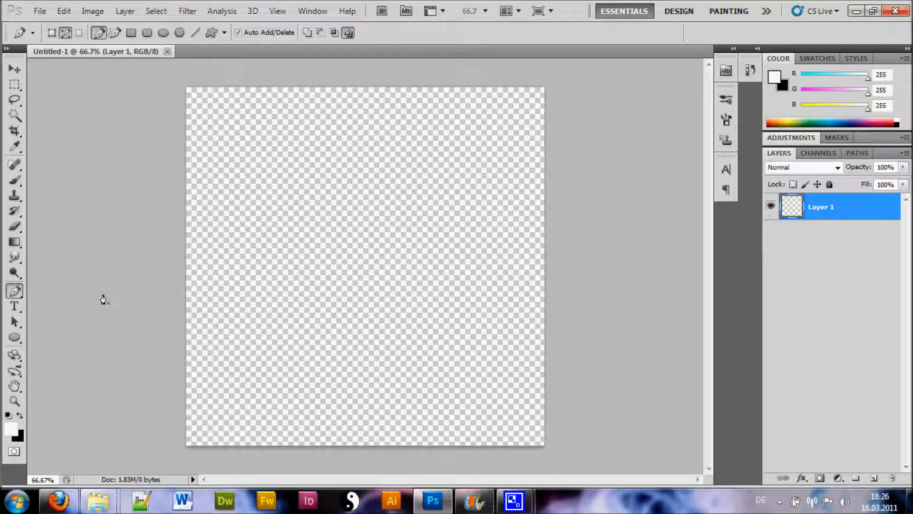
- Select the Gradient Tool set to the Diamond gradient style
{"action": "left_click", "coordinate": [14, 243]}
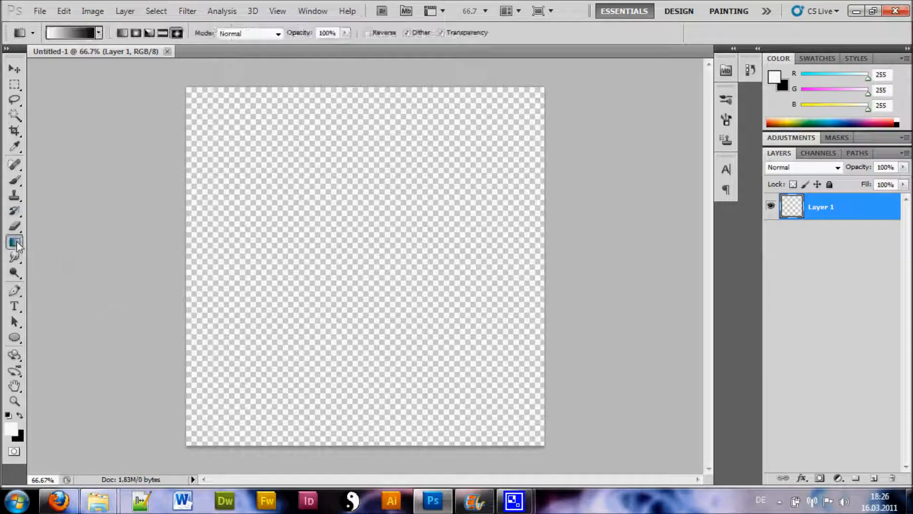
{"action": "left_click", "coordinate": [14, 241]}
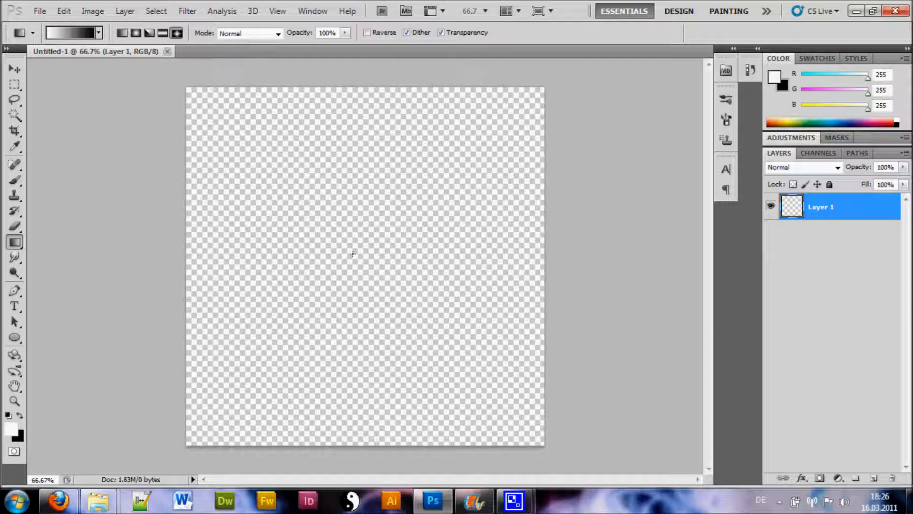
{"action": "mouse_move", "coordinate": [349, 249]}
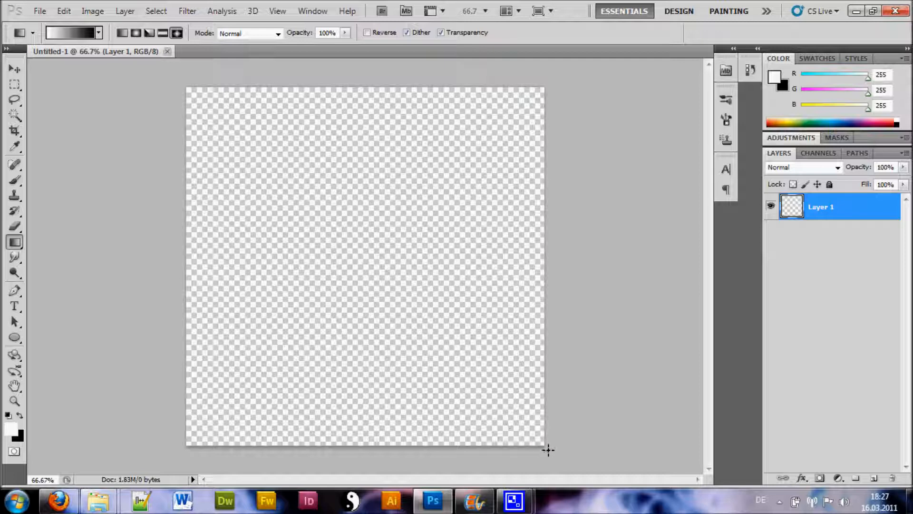
{"action": "mouse_move", "coordinate": [462, 288]}
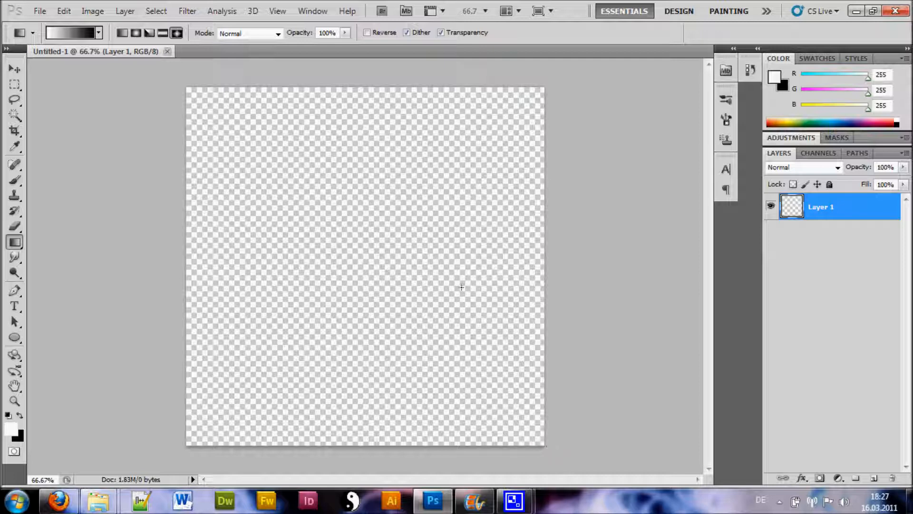
{"action": "mouse_move", "coordinate": [362, 241]}
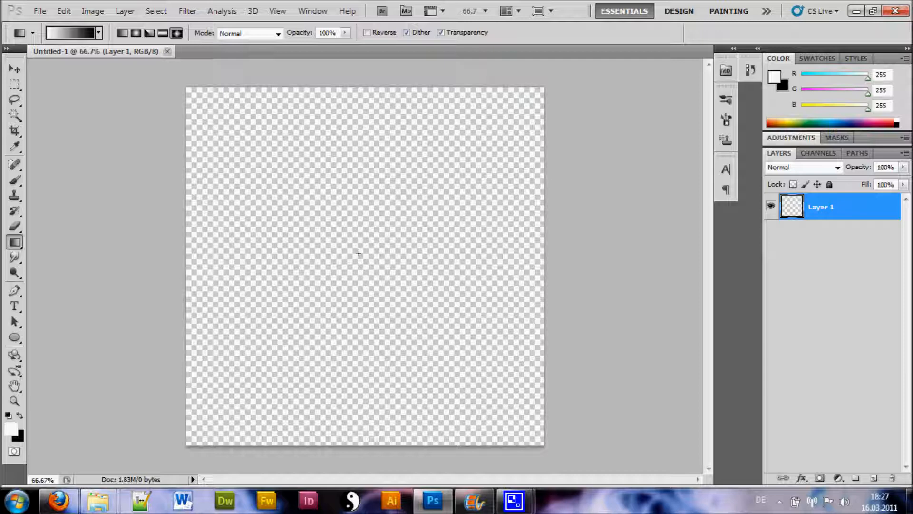
{"action": "mouse_move", "coordinate": [362, 237]}
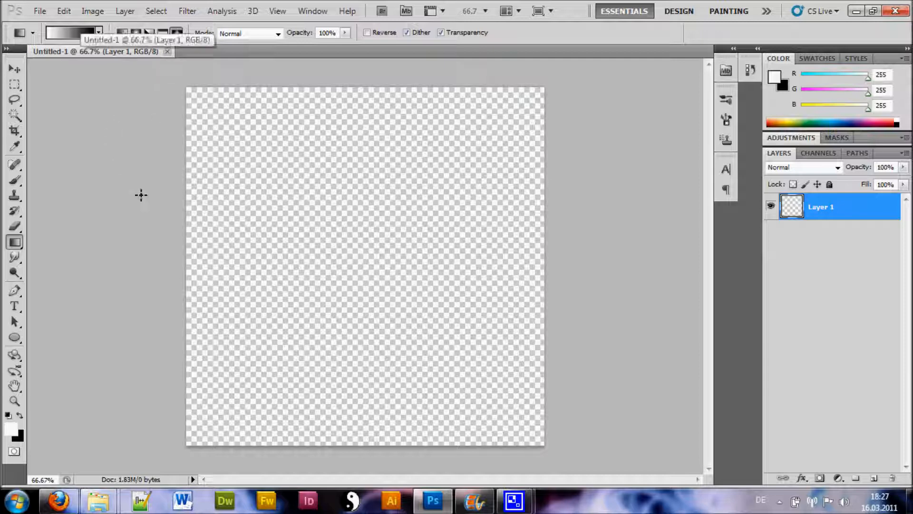
- With rulers shown, fill the layer with a white-to-black diamond gradient from the canvas centre
{"action": "key", "text": "ctrl+r"}
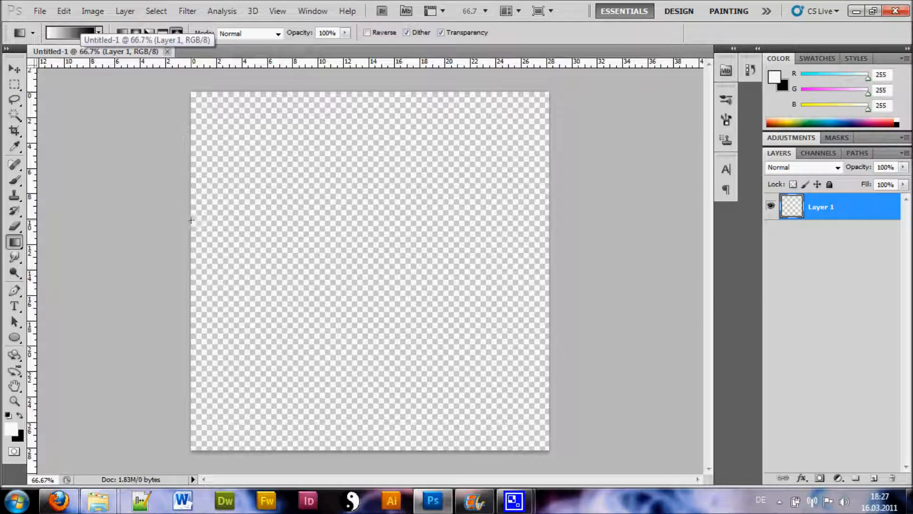
{"action": "mouse_move", "coordinate": [40, 163]}
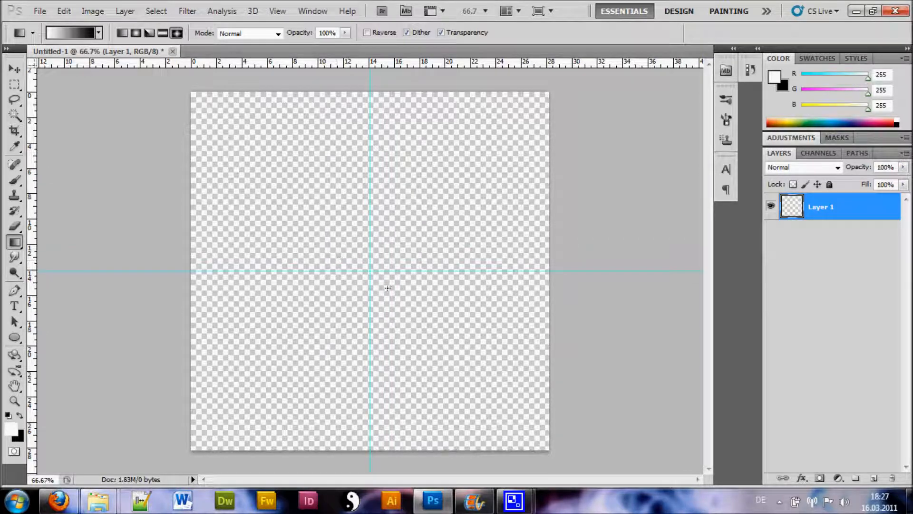
{"action": "mouse_move", "coordinate": [370, 271]}
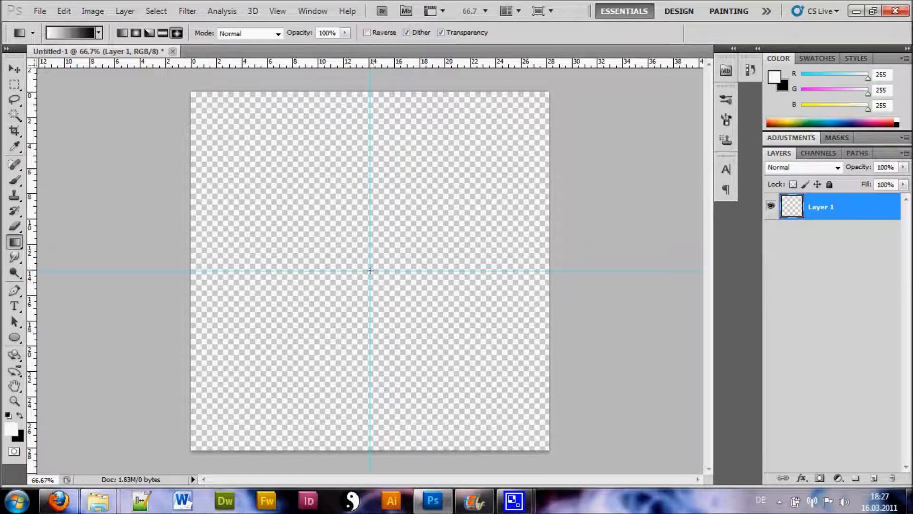
{"action": "left_click_drag", "start_coordinate": [370, 271], "coordinate": [536, 439]}
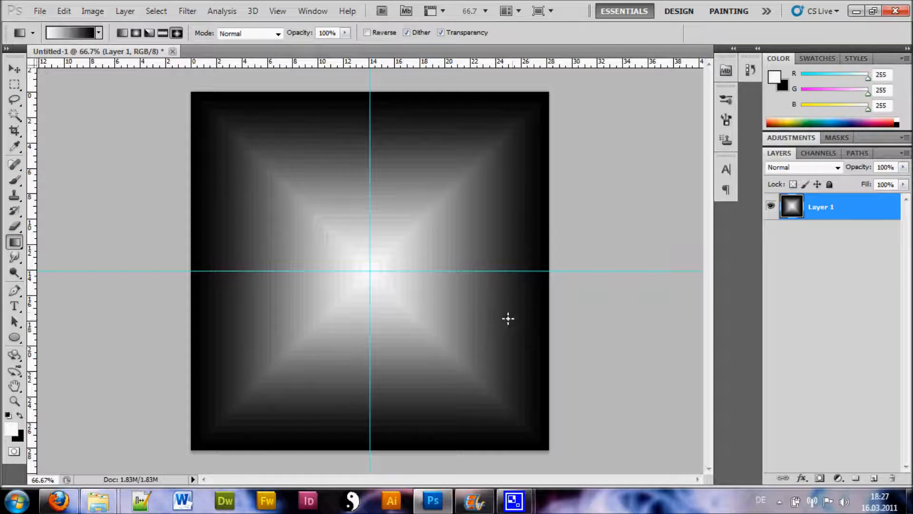
{"action": "left_click", "coordinate": [14, 68]}
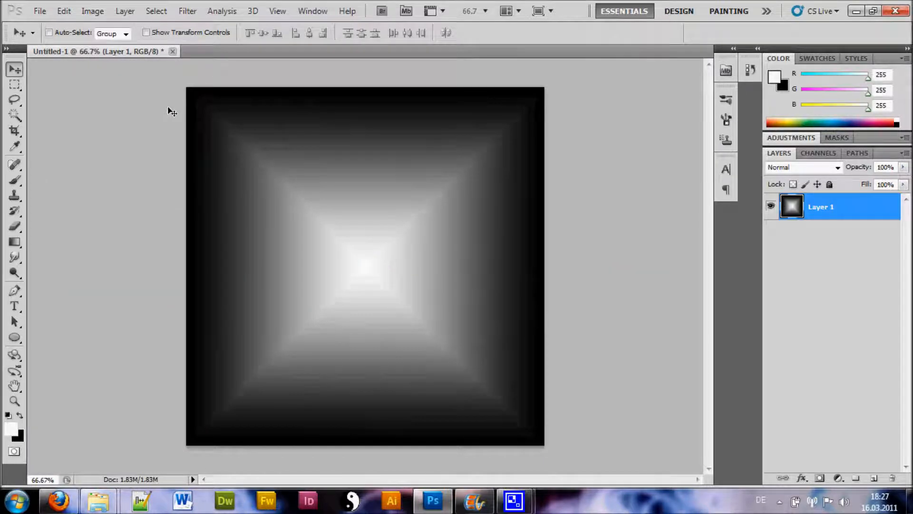
{"action": "mouse_move", "coordinate": [131, 11]}
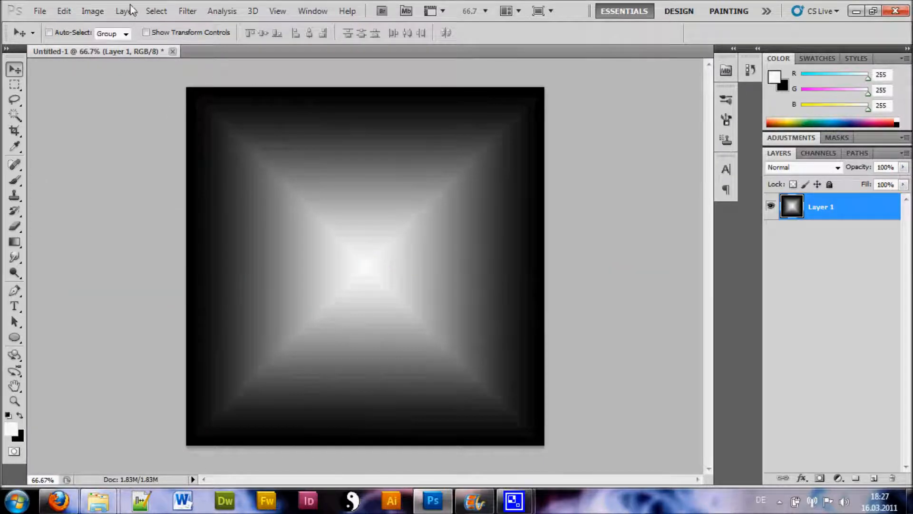
- Apply a Twirl distortion at 400° to spin the gradient into a spiral
{"action": "left_click", "coordinate": [187, 10]}
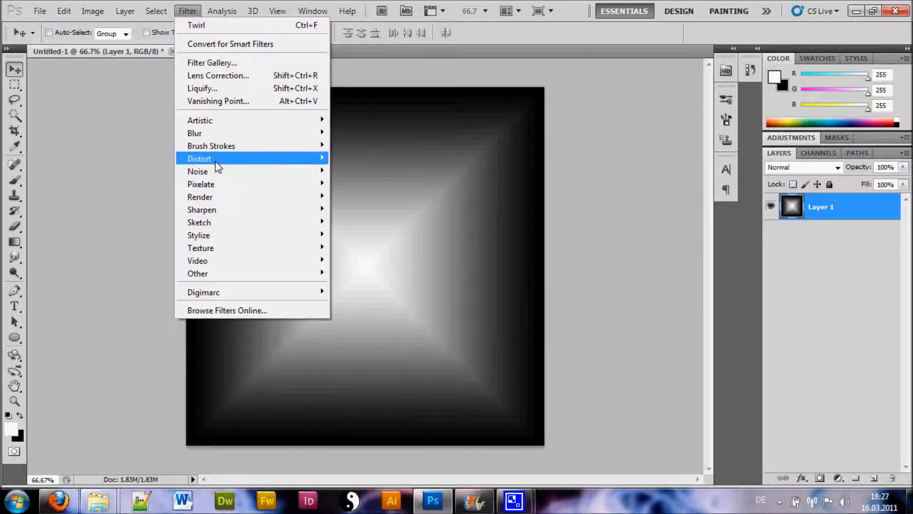
{"action": "left_click", "coordinate": [196, 25]}
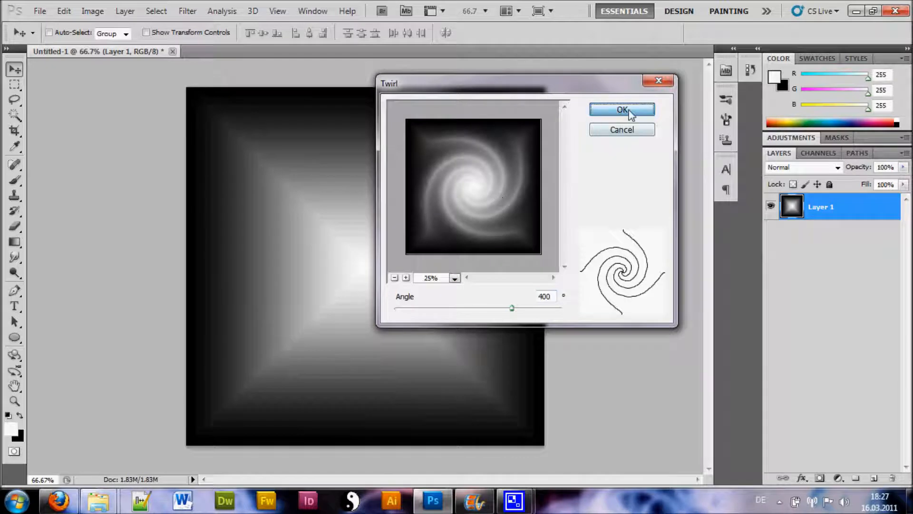
{"action": "left_click", "coordinate": [621, 111]}
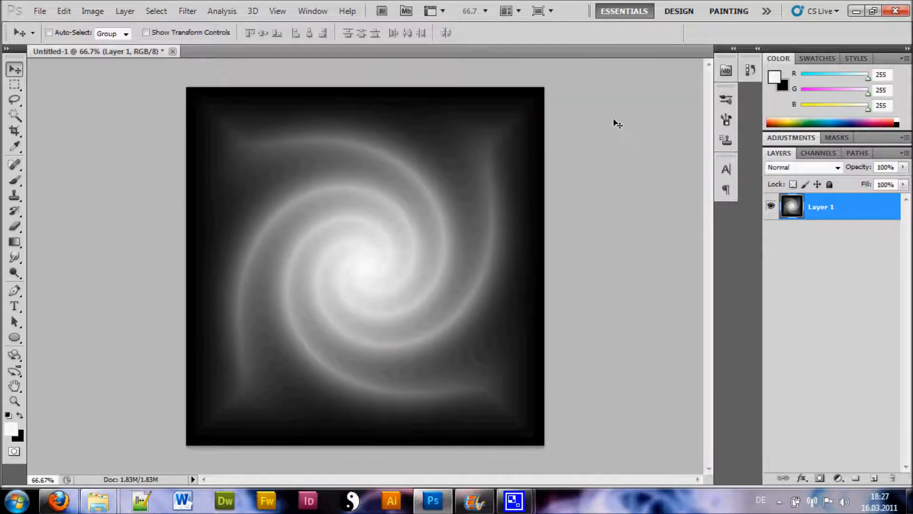
{"action": "mouse_move", "coordinate": [520, 125]}
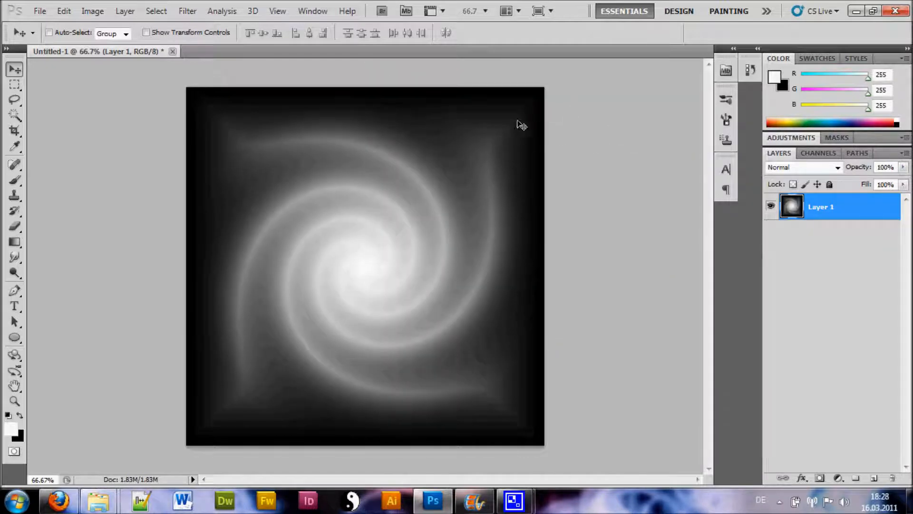
- Free-transform the spiral layer to squash it vertically into a wide band
{"action": "key", "text": "ctrl+t"}
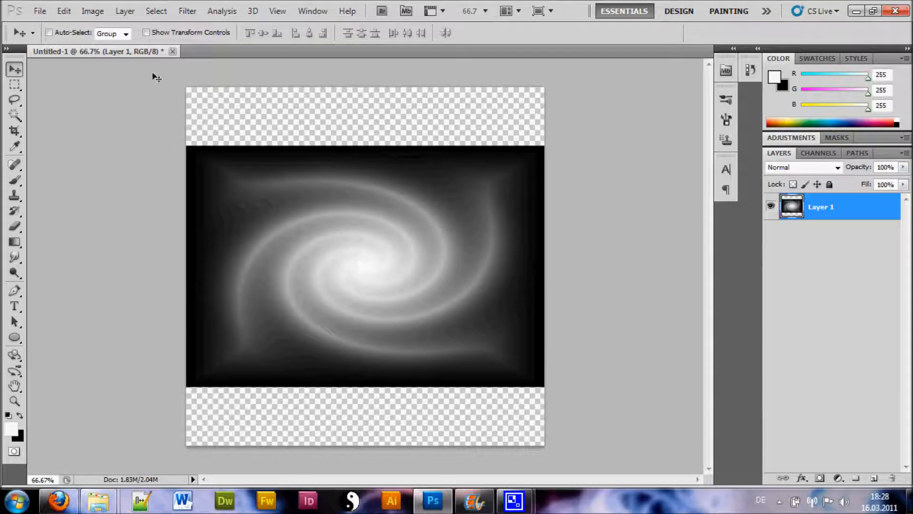
- Colorize the spiral blue with Hue/Saturation at hue 198, saturation 48
{"action": "left_click", "coordinate": [92, 11]}
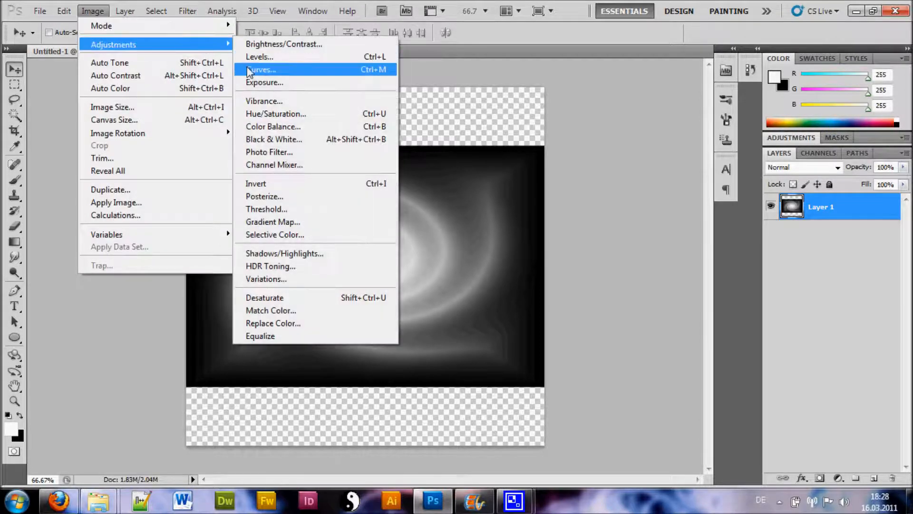
{"action": "left_click", "coordinate": [275, 113]}
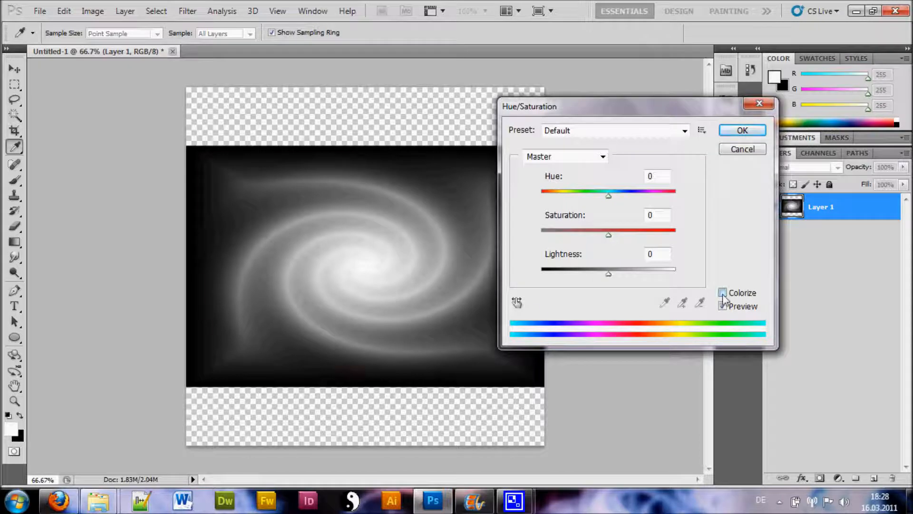
{"action": "left_click", "coordinate": [723, 292]}
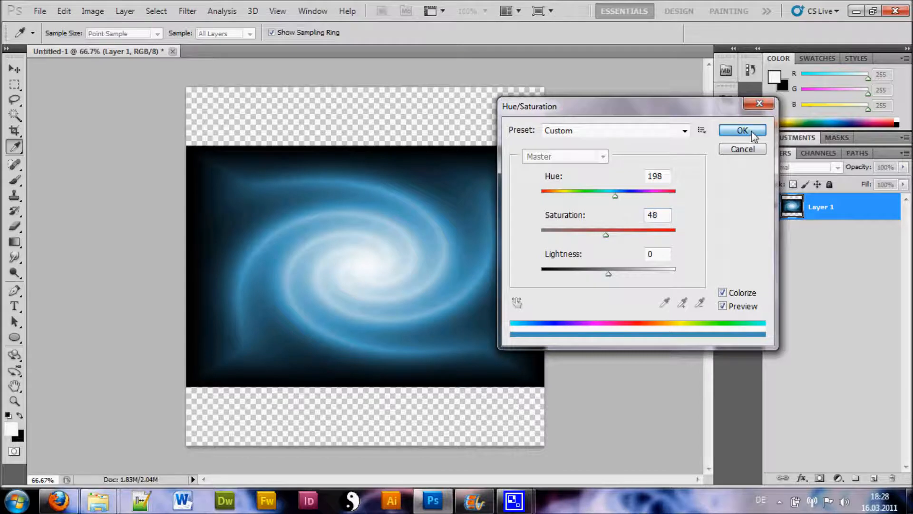
{"action": "left_click", "coordinate": [742, 130]}
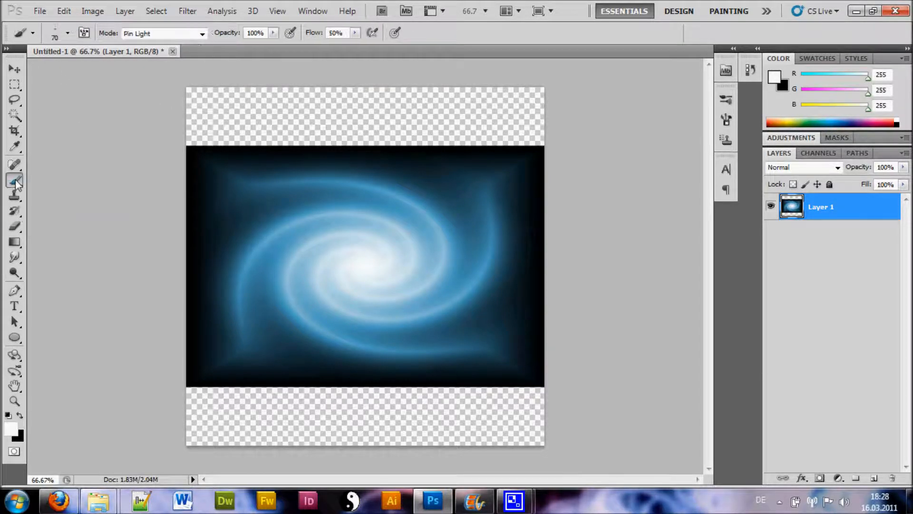
- Give the star brush Shape Dynamics with 100% size jitter plus Scattering
{"action": "left_click", "coordinate": [69, 32]}
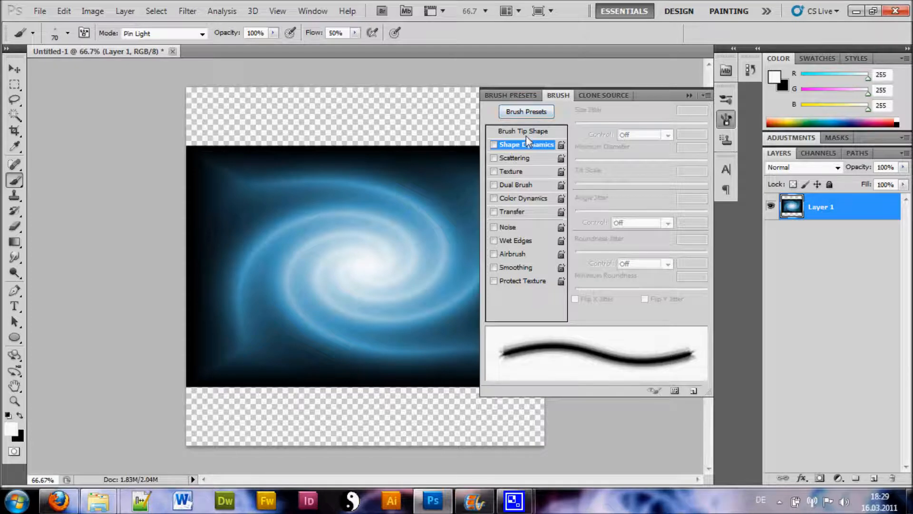
{"action": "left_click", "coordinate": [495, 145]}
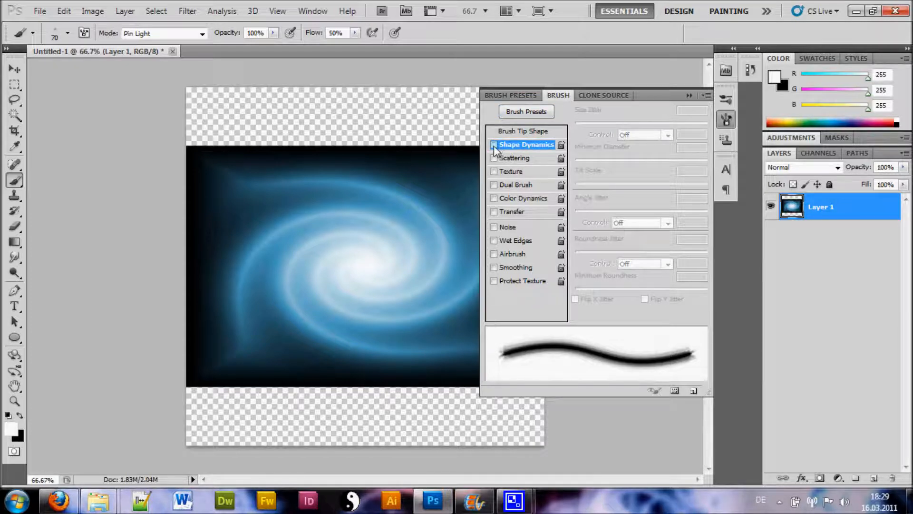
{"action": "left_click", "coordinate": [494, 145]}
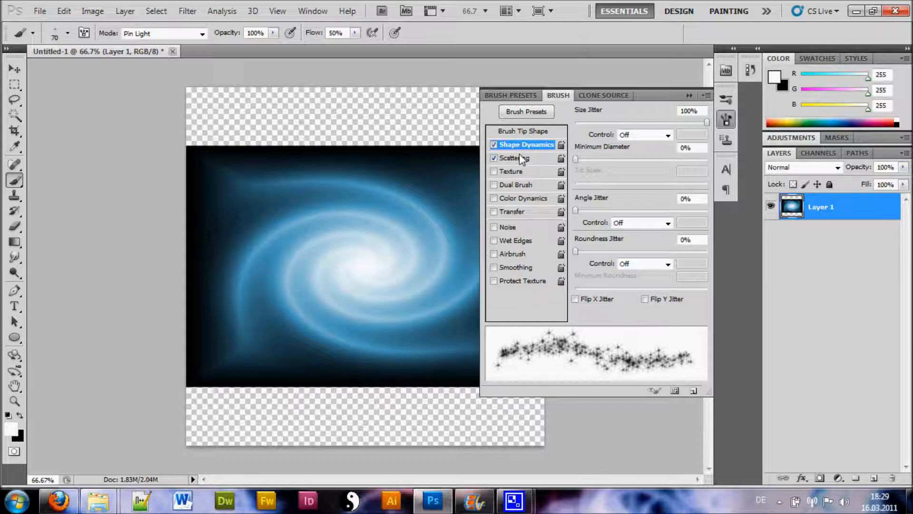
{"action": "left_click", "coordinate": [726, 120]}
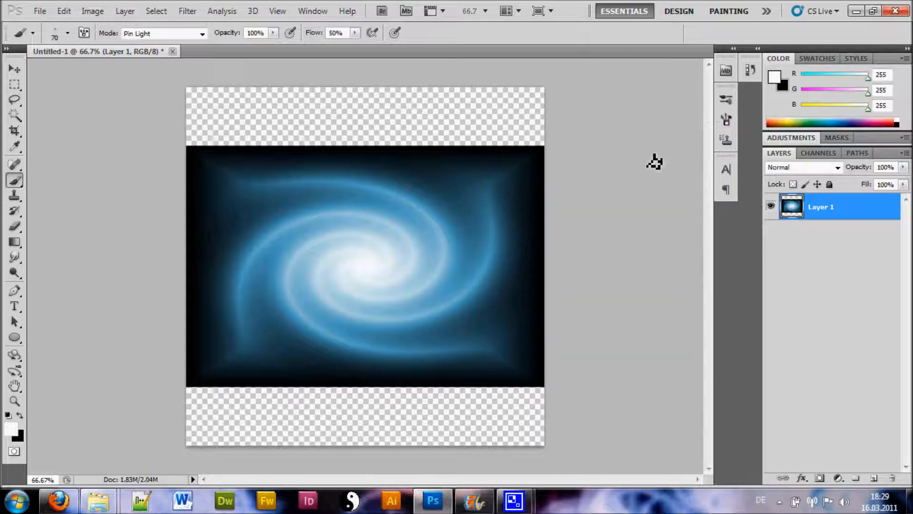
- On a new layer, bend a pen path from the galaxy core toward the top-right corner
{"action": "left_click", "coordinate": [873, 479]}
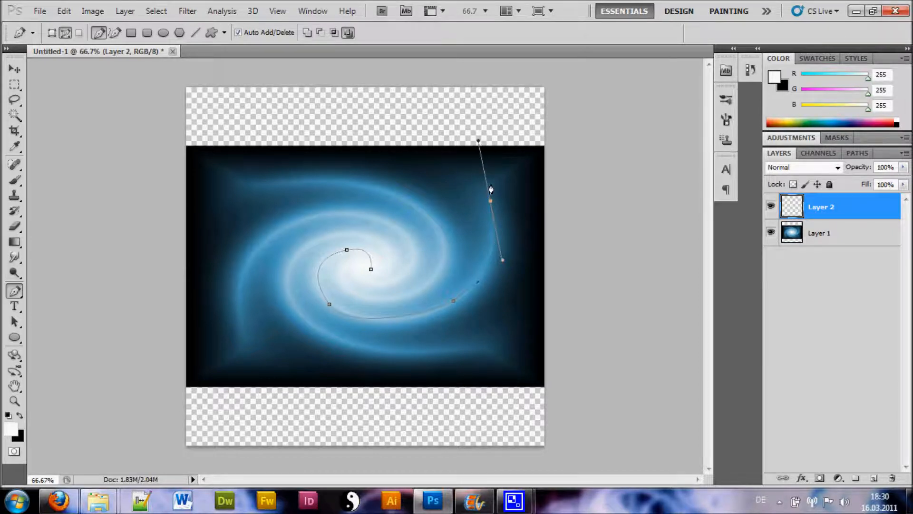
{"action": "left_click_drag", "start_coordinate": [503, 261], "coordinate": [489, 201]}
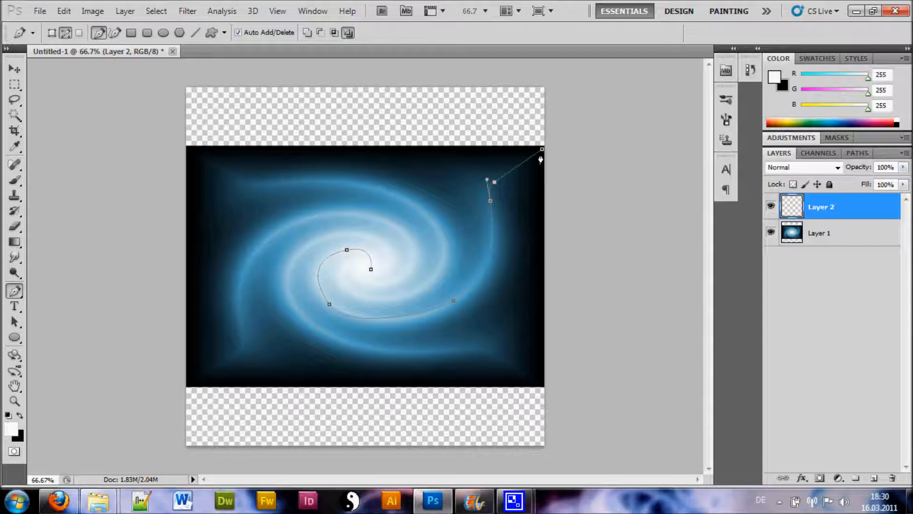
- Stroke the path with the star brush to scatter stars along the spiral arm
{"action": "right_click", "coordinate": [319, 320]}
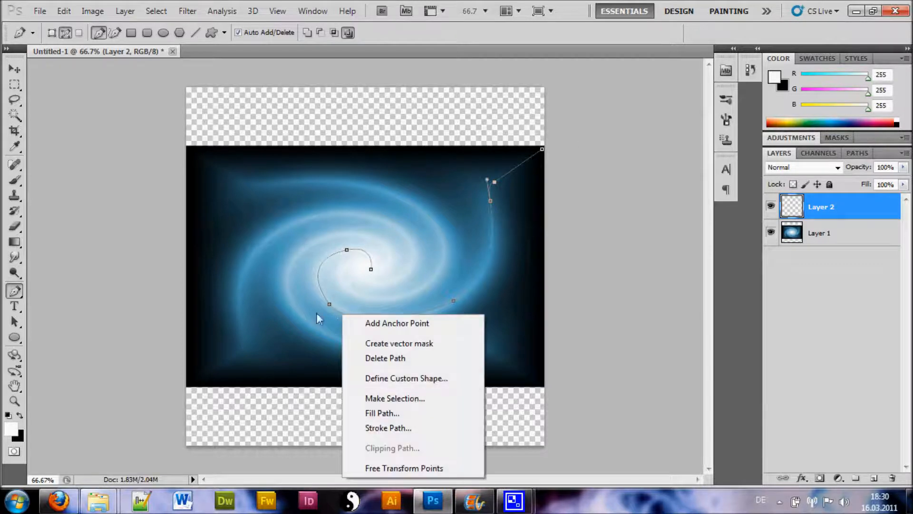
{"action": "mouse_move", "coordinate": [388, 427]}
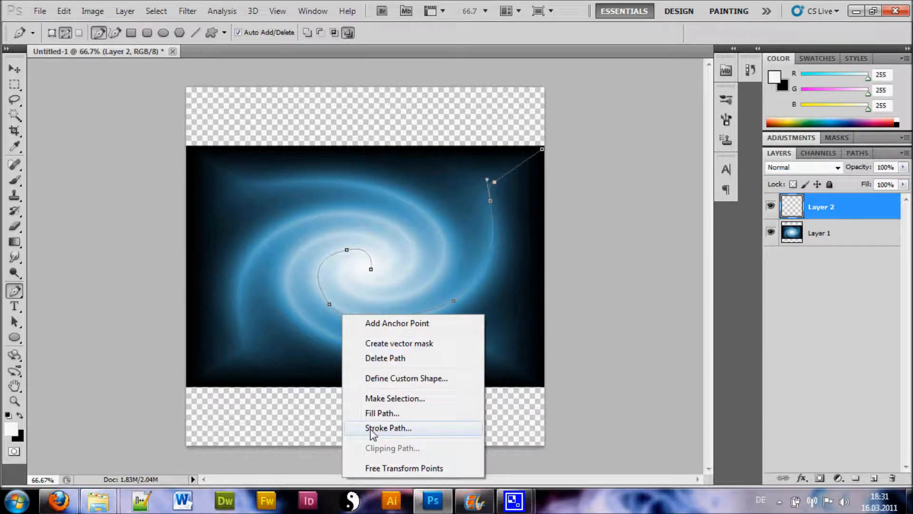
{"action": "left_click", "coordinate": [388, 428]}
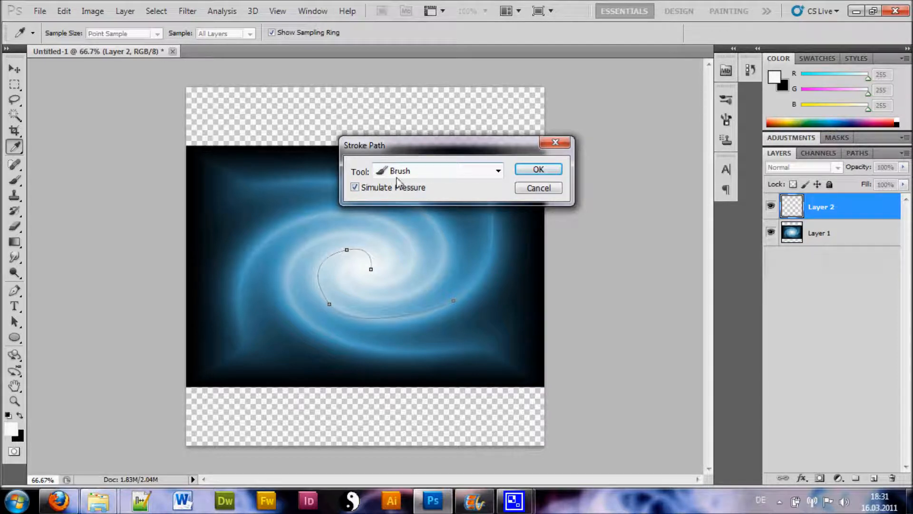
{"action": "left_click", "coordinate": [536, 169]}
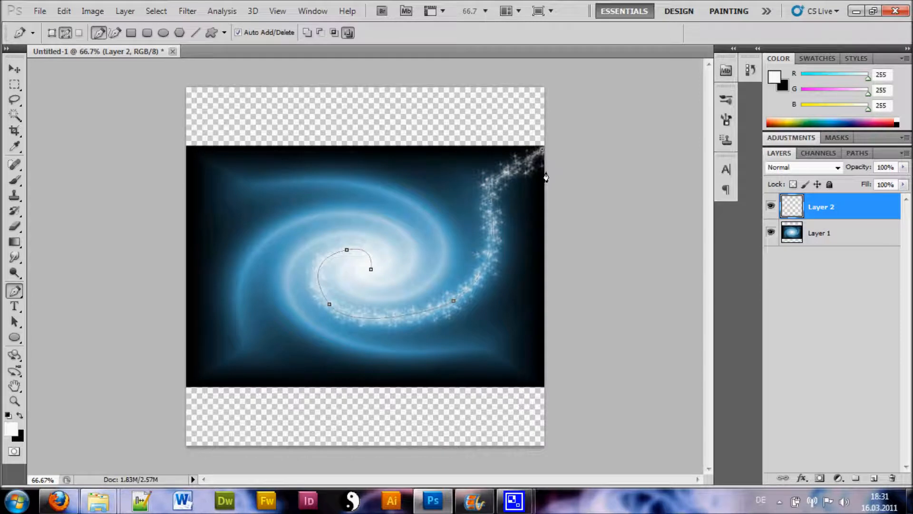
{"action": "mouse_move", "coordinate": [332, 227]}
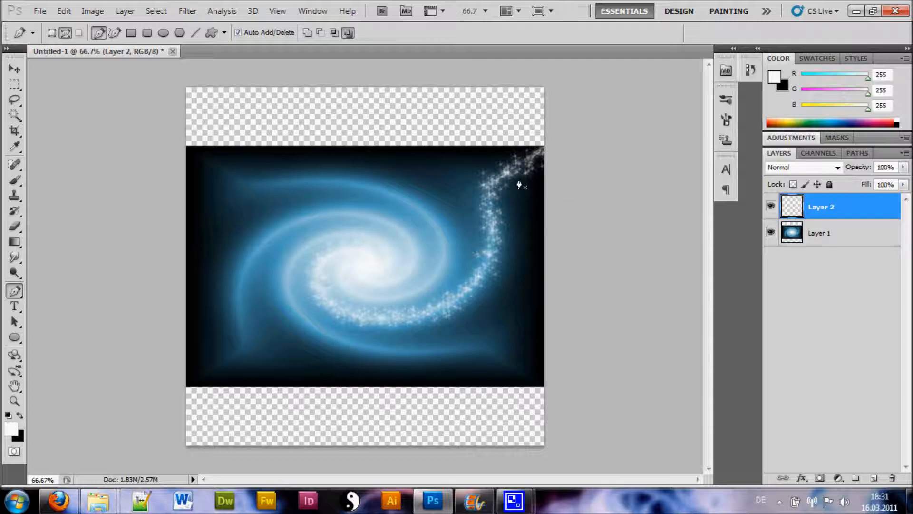
{"action": "mouse_move", "coordinate": [549, 150]}
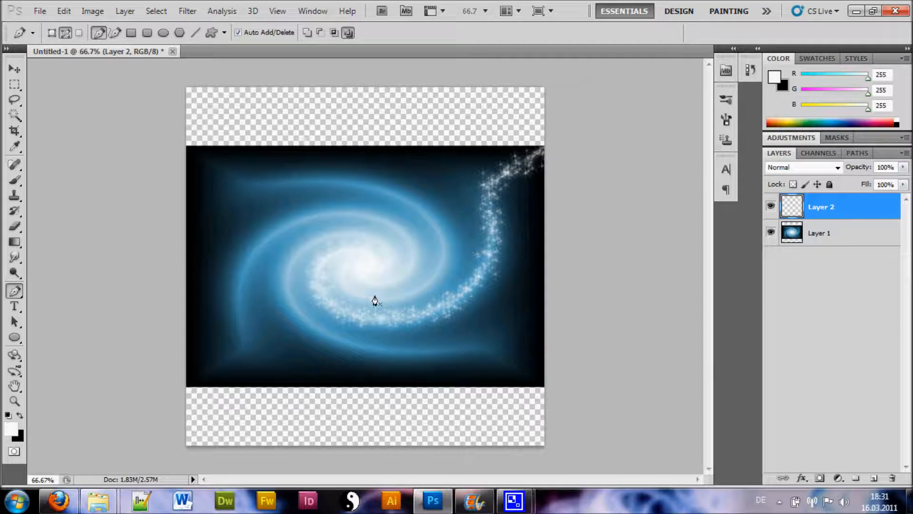
{"action": "mouse_move", "coordinate": [199, 178]}
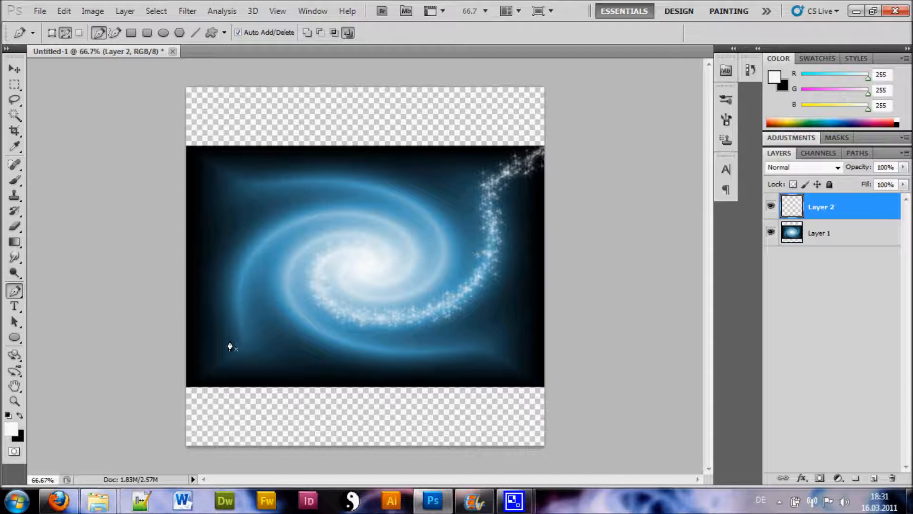
{"action": "mouse_move", "coordinate": [343, 291]}
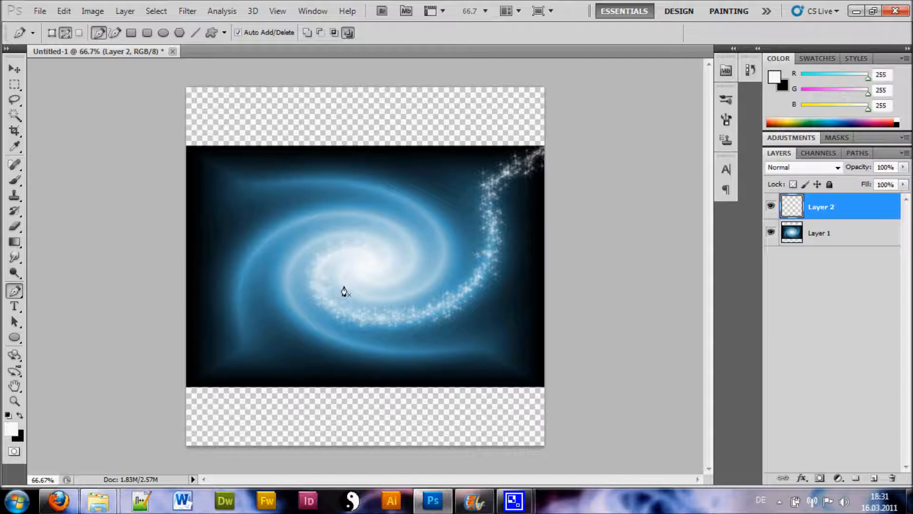
{"action": "mouse_move", "coordinate": [367, 370]}
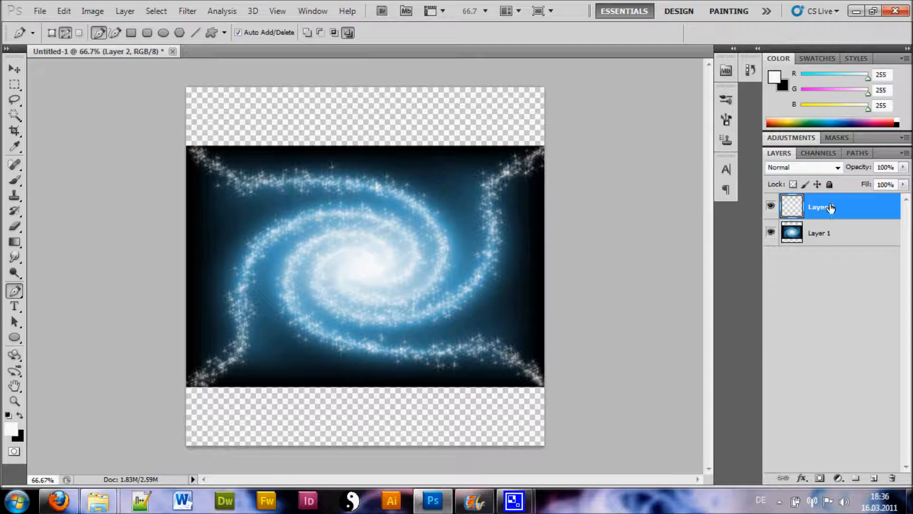
- Select both layers and scale the galaxy and star trails down together
{"action": "left_click", "coordinate": [822, 232]}
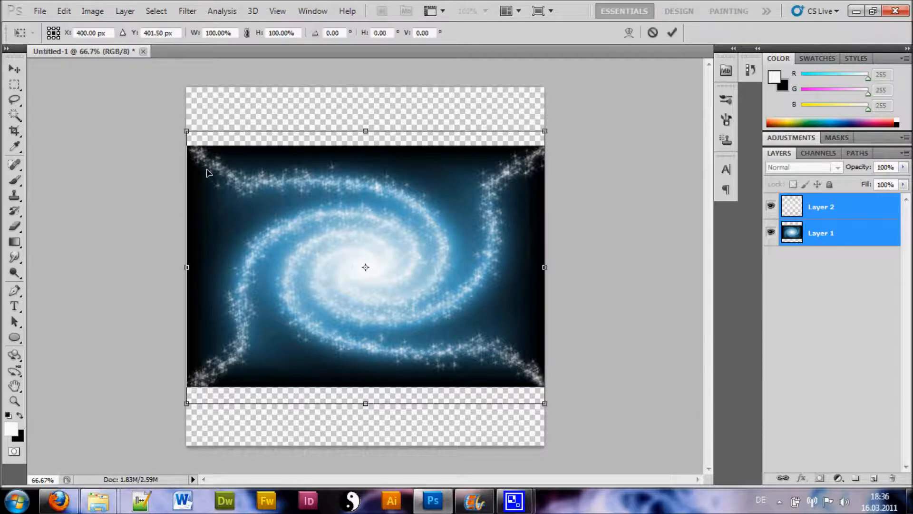
{"action": "left_click_drag", "start_coordinate": [187, 131], "coordinate": [216, 153]}
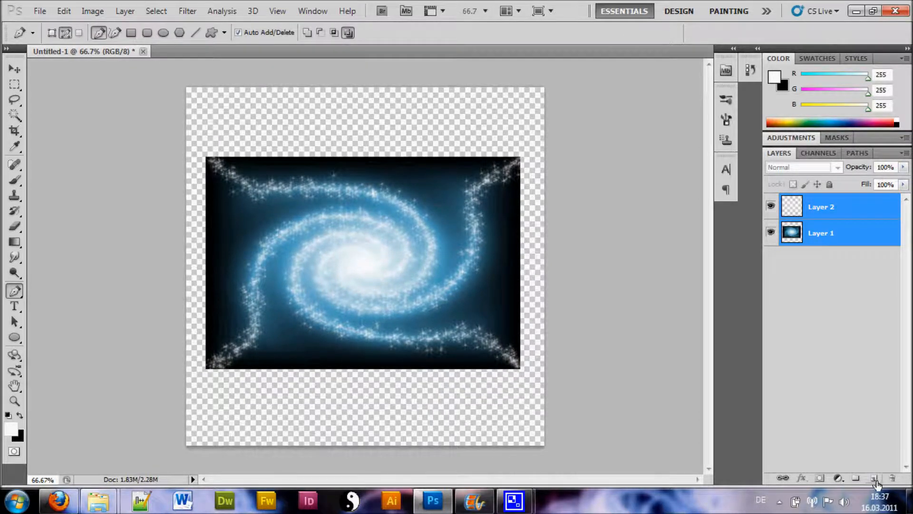
- Add a new Layer 3 above the galaxy and fill it solid black
{"action": "left_click", "coordinate": [874, 478]}
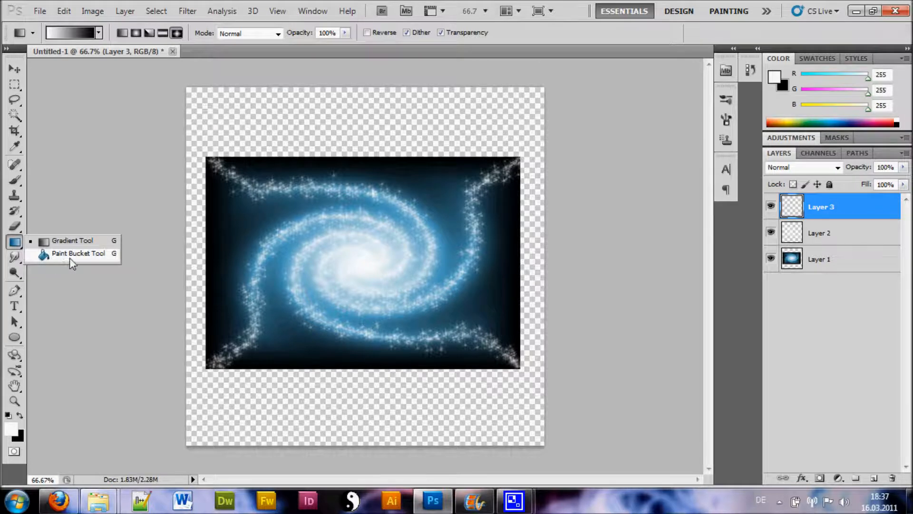
{"action": "mouse_move", "coordinate": [58, 261]}
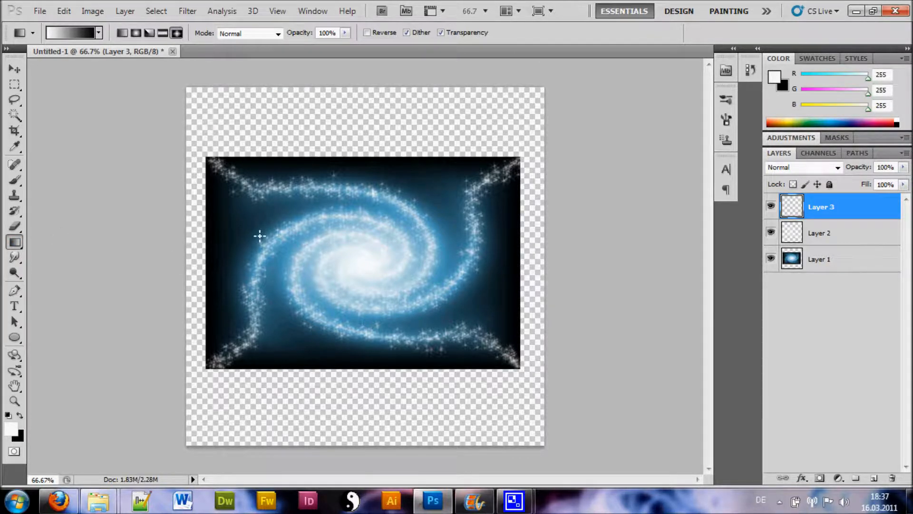
{"action": "mouse_move", "coordinate": [237, 232]}
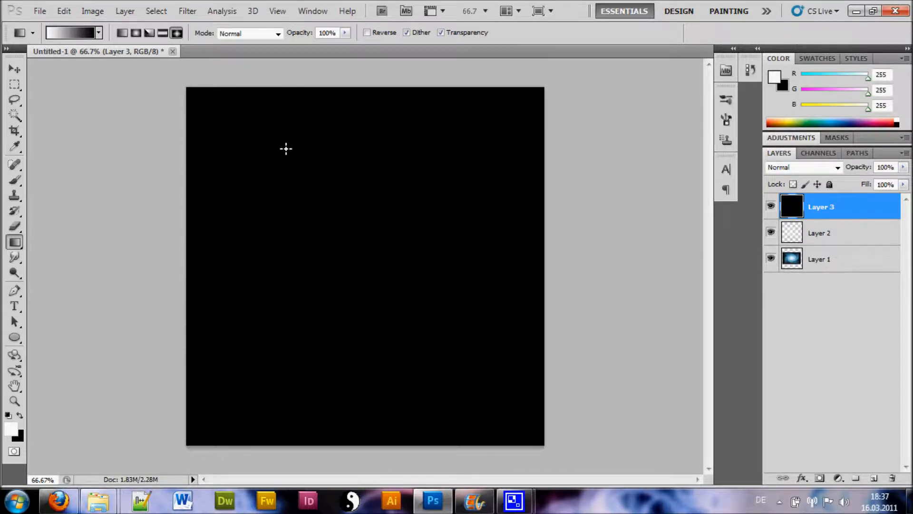
{"action": "left_click", "coordinate": [187, 11]}
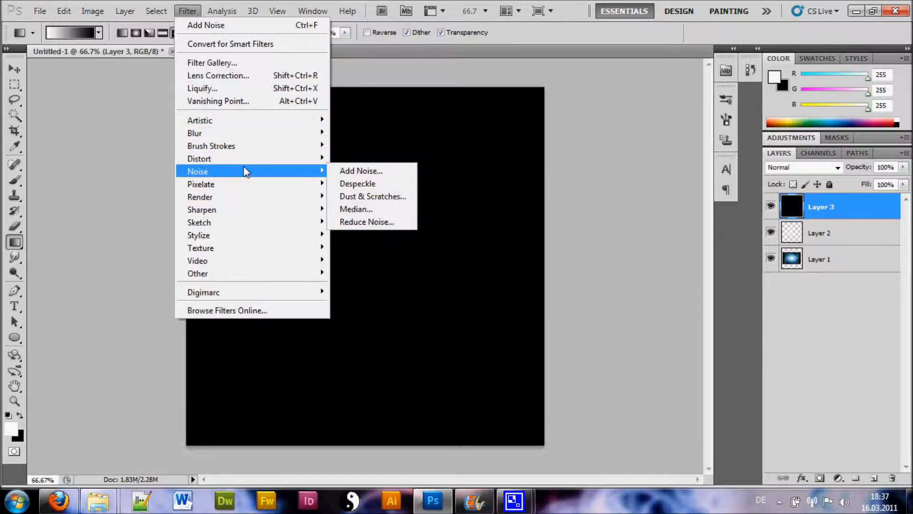
{"action": "mouse_move", "coordinate": [361, 171]}
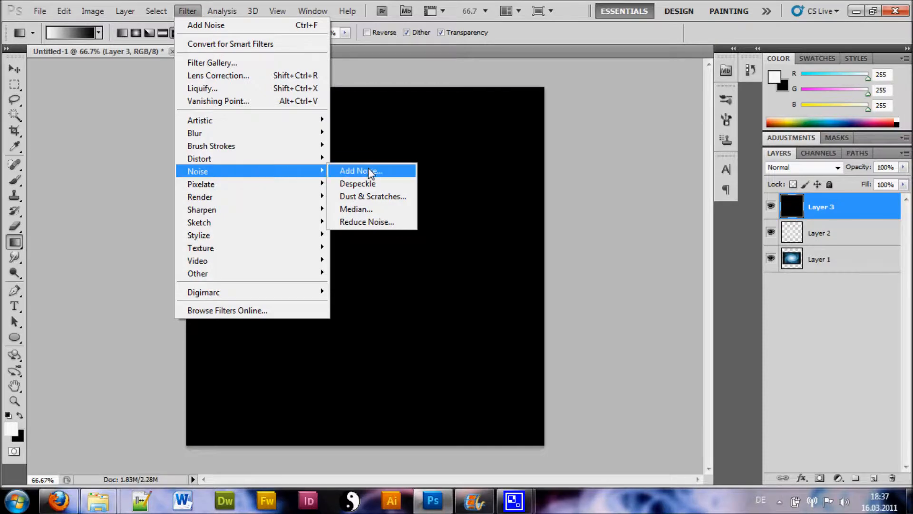
- Apply Add Noise at about 42%, Gaussian, Monochromatic, to the black layer
{"action": "left_click", "coordinate": [360, 170]}
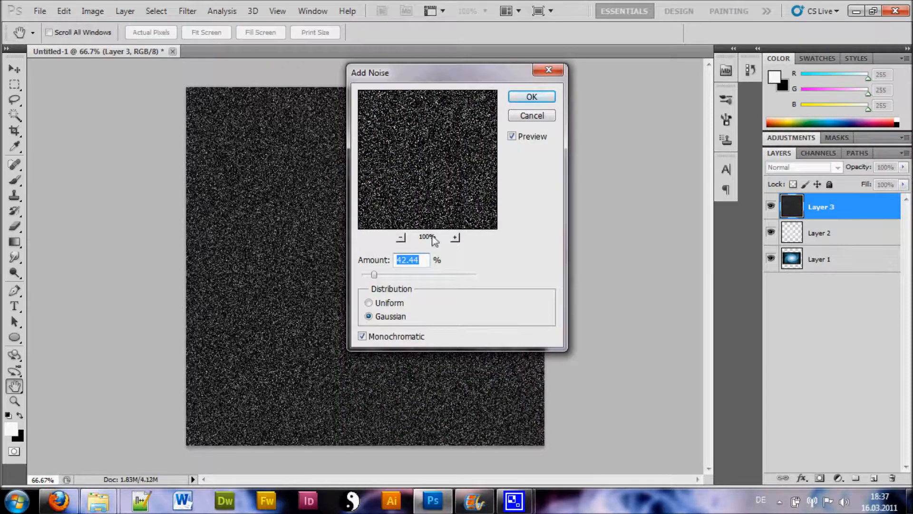
{"action": "left_click", "coordinate": [401, 237]}
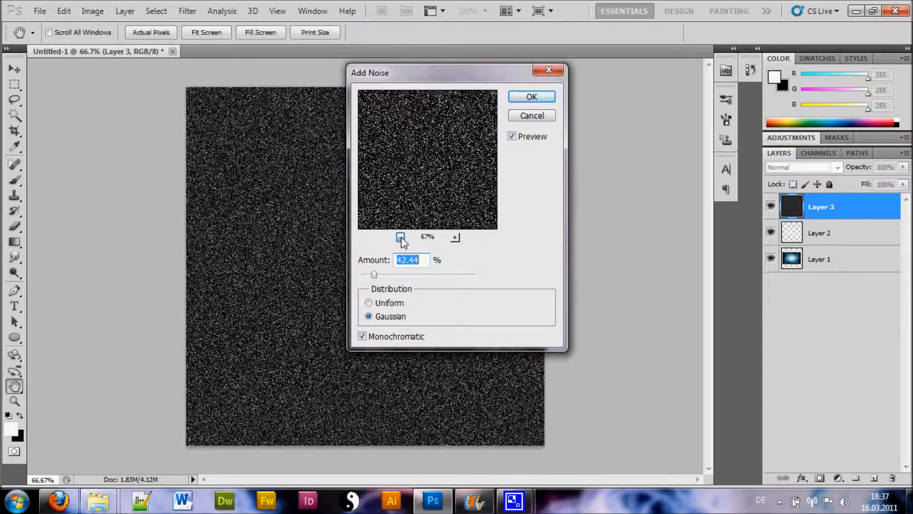
{"action": "left_click", "coordinate": [401, 237]}
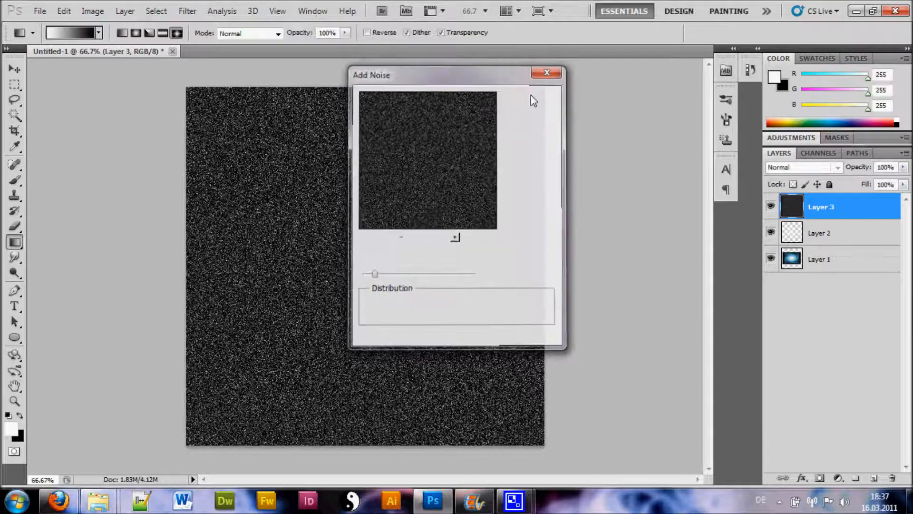
{"action": "left_click", "coordinate": [546, 72]}
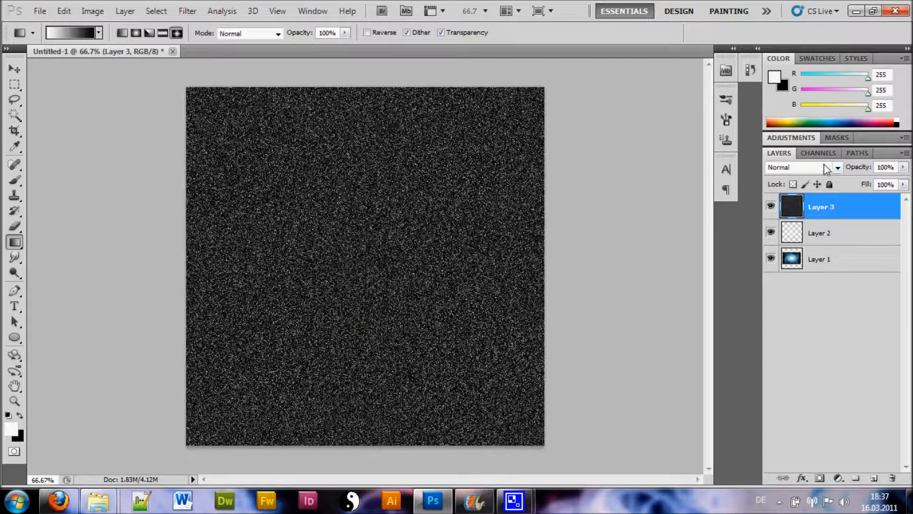
- Set the noise layer's blending mode to Screen so the galaxy shows through
{"action": "left_click", "coordinate": [803, 167]}
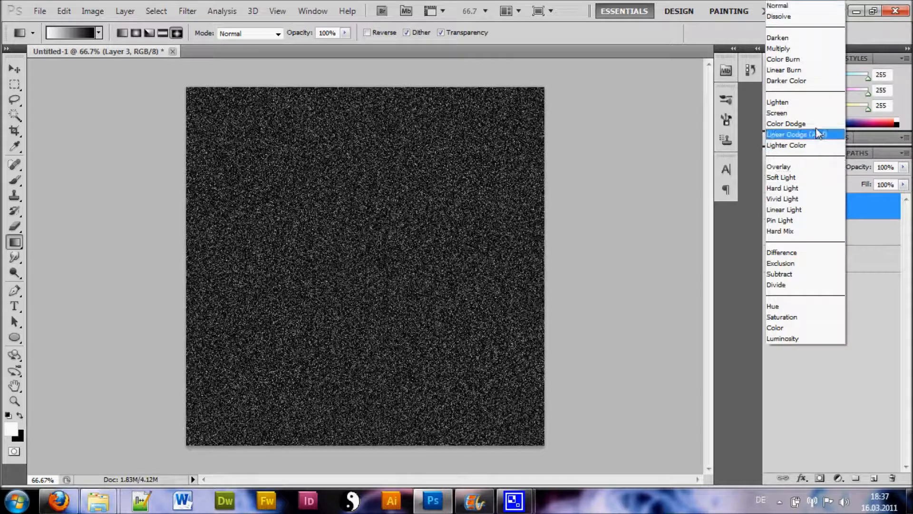
{"action": "left_click", "coordinate": [777, 113]}
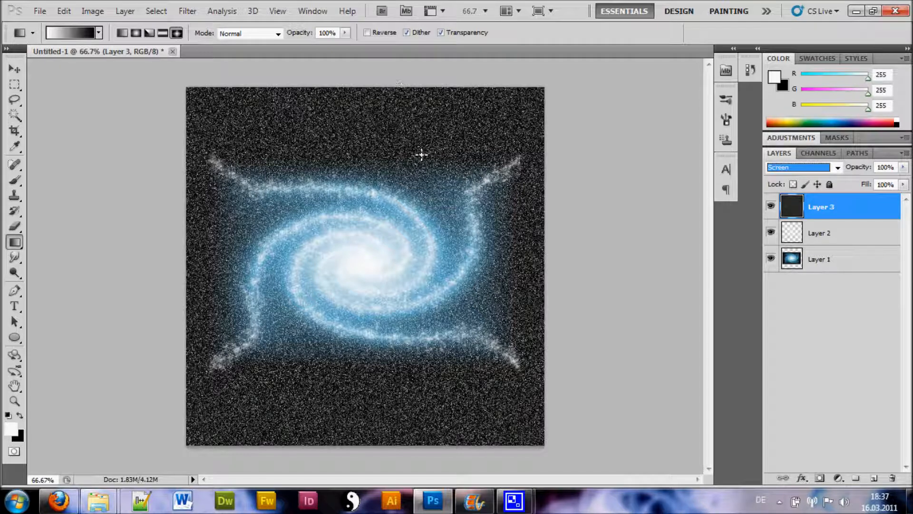
{"action": "left_click", "coordinate": [92, 11]}
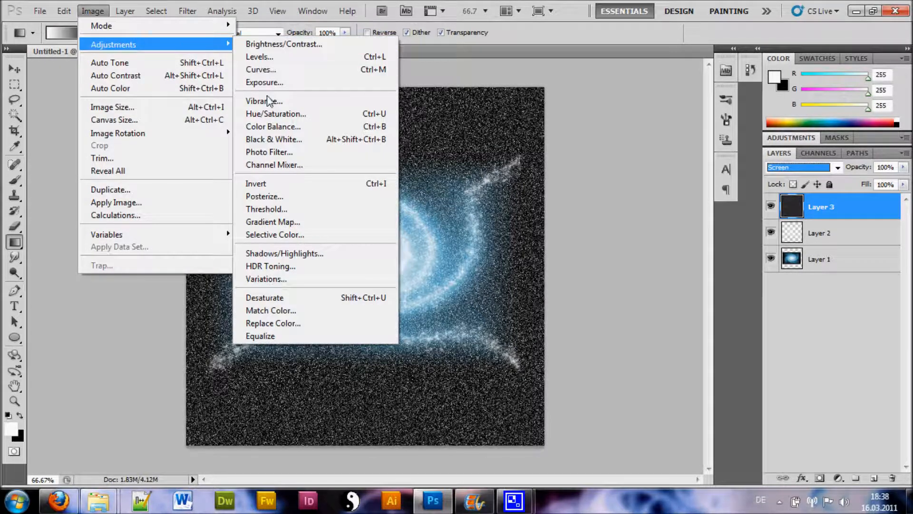
{"action": "mouse_move", "coordinate": [274, 142]}
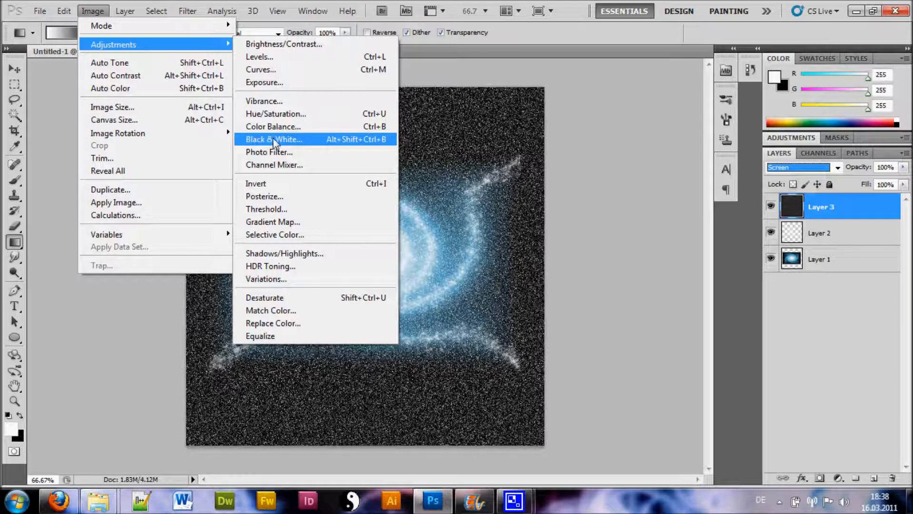
{"action": "mouse_move", "coordinate": [282, 211]}
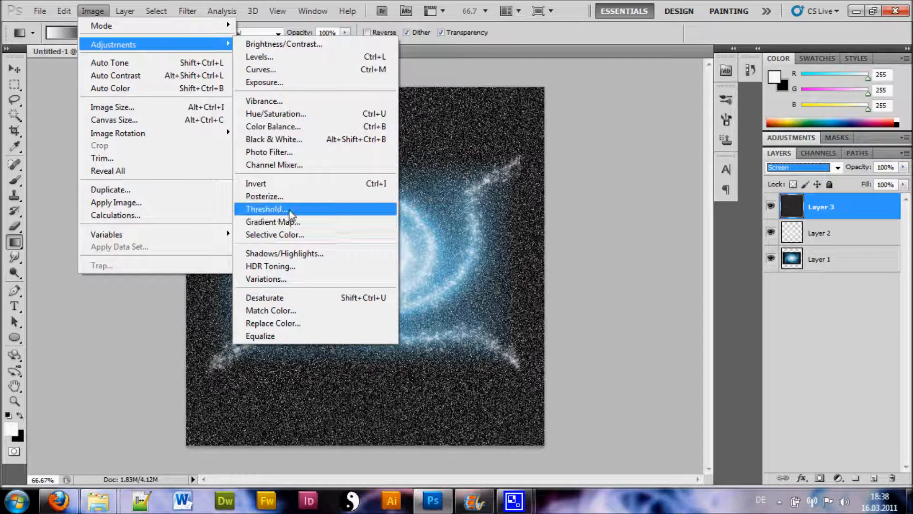
- Apply a Threshold of about 205 to thin the noise into sparse white stars
{"action": "left_click", "coordinate": [265, 209]}
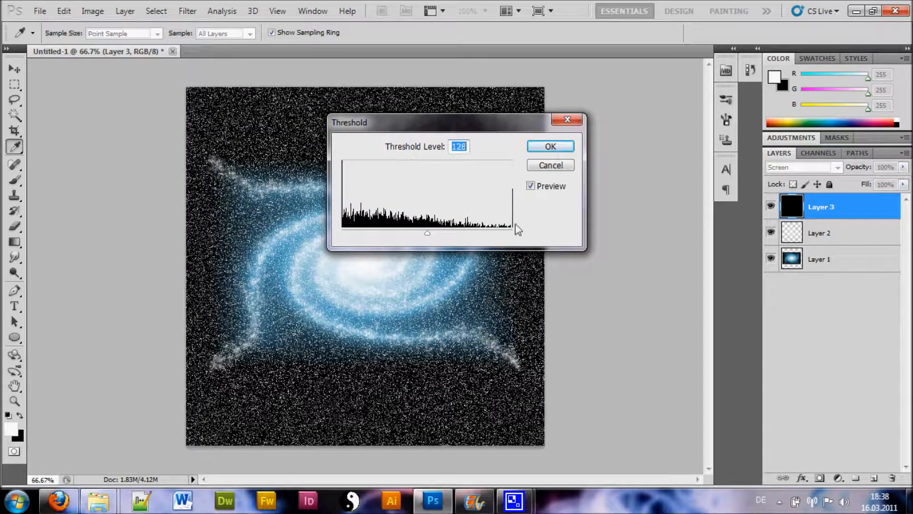
{"action": "left_click_drag", "start_coordinate": [427, 233], "coordinate": [434, 233]}
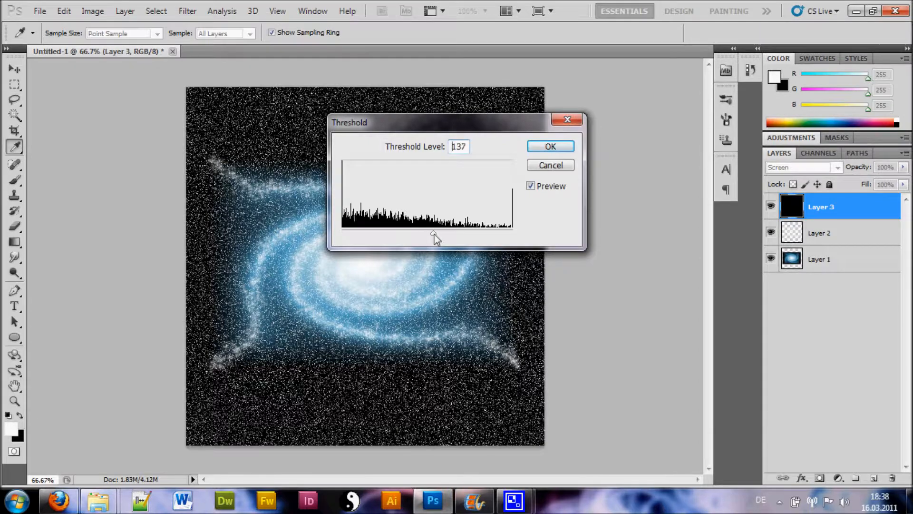
{"action": "left_click_drag", "start_coordinate": [439, 234], "coordinate": [428, 234]}
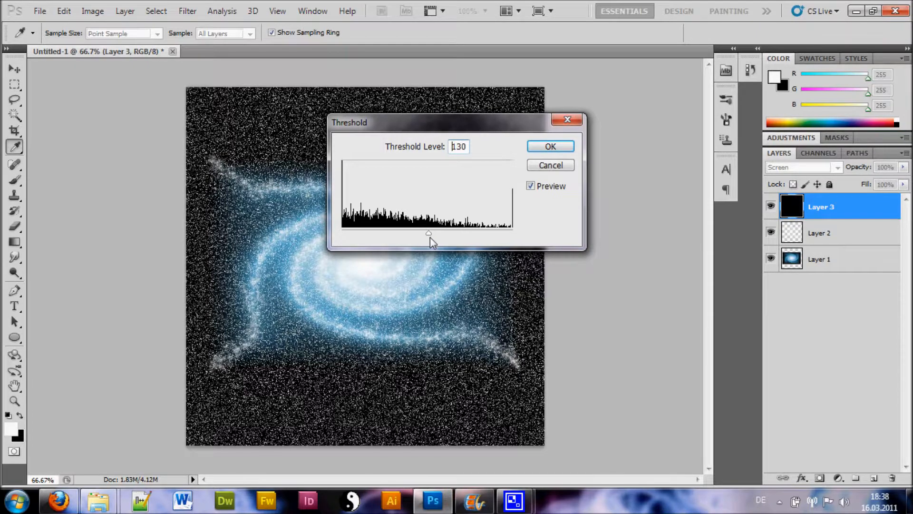
{"action": "left_click_drag", "start_coordinate": [429, 234], "coordinate": [452, 234]}
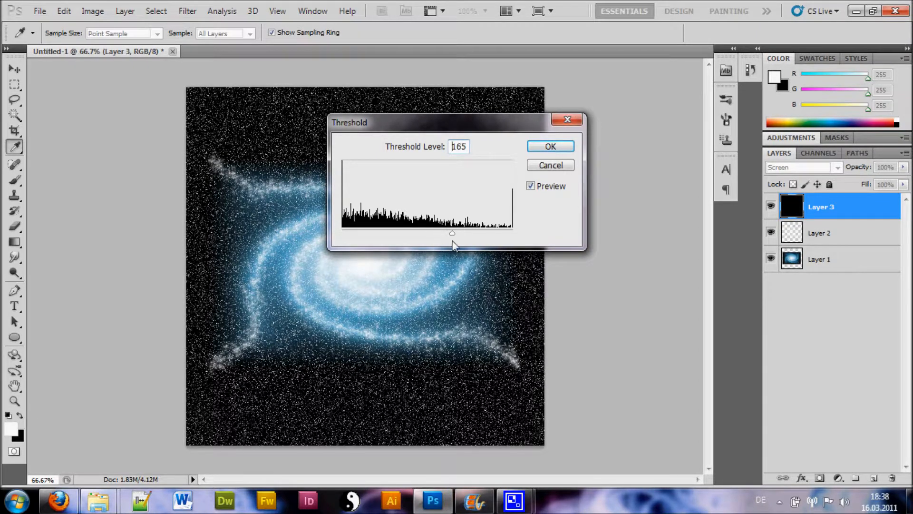
{"action": "left_click_drag", "start_coordinate": [452, 232], "coordinate": [467, 232]}
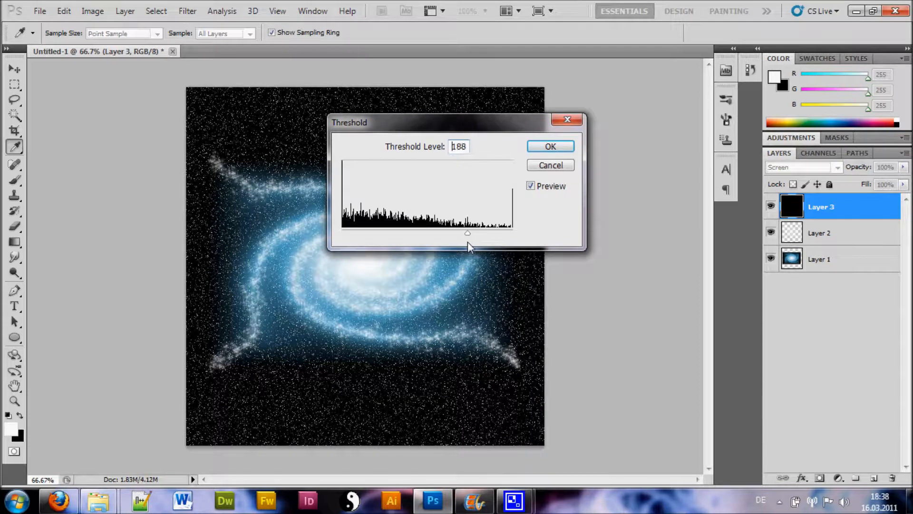
{"action": "left_click_drag", "start_coordinate": [467, 232], "coordinate": [474, 232]}
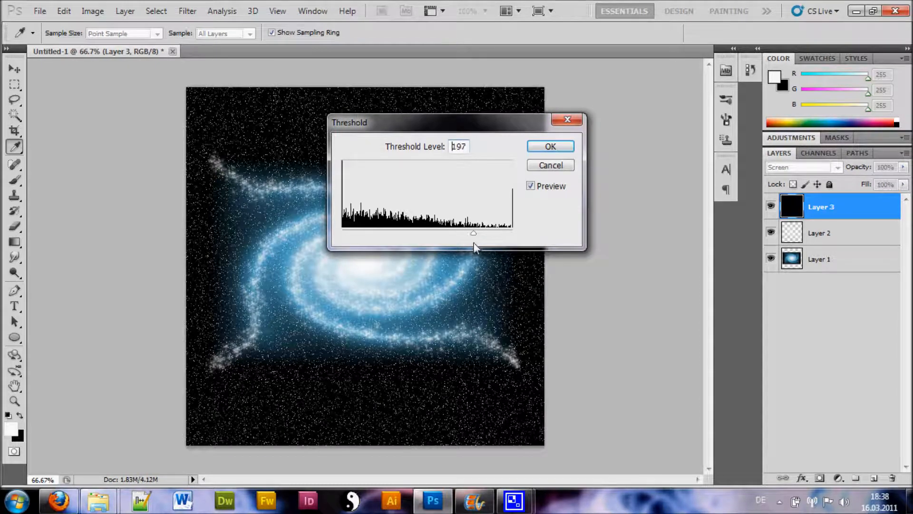
{"action": "left_click_drag", "start_coordinate": [474, 232], "coordinate": [486, 233]}
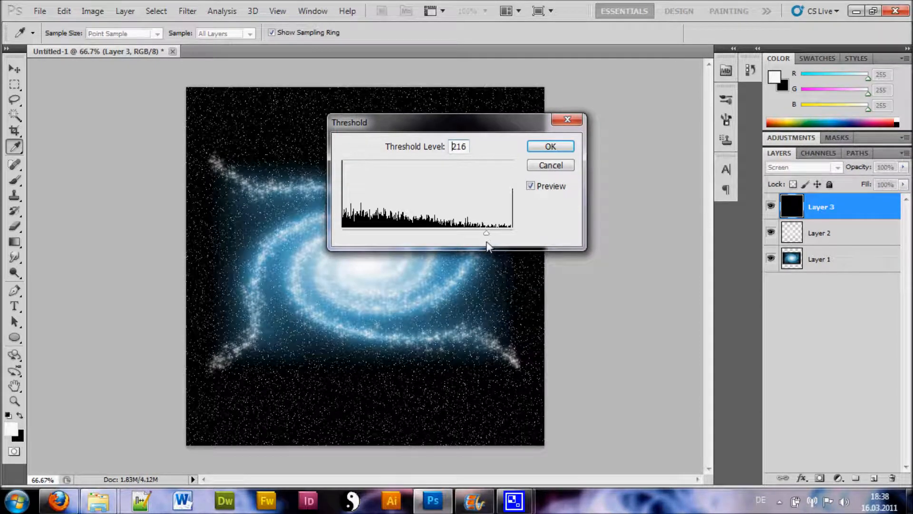
{"action": "left_click_drag", "start_coordinate": [487, 232], "coordinate": [478, 232]}
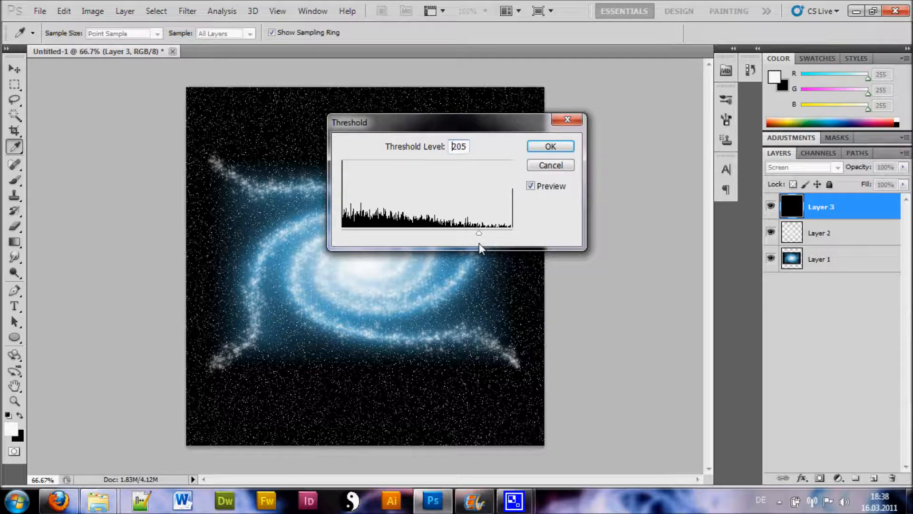
{"action": "left_click", "coordinate": [549, 146]}
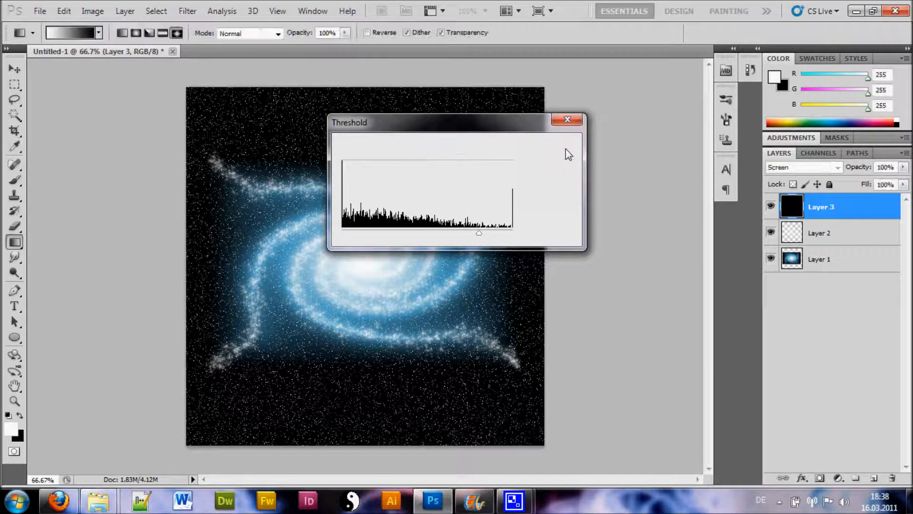
{"action": "left_click", "coordinate": [567, 120]}
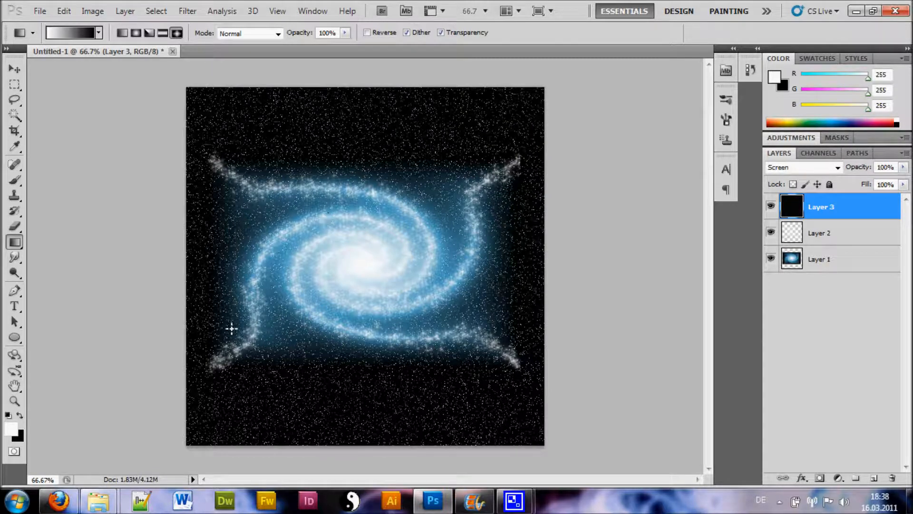
{"action": "mouse_move", "coordinate": [361, 277]}
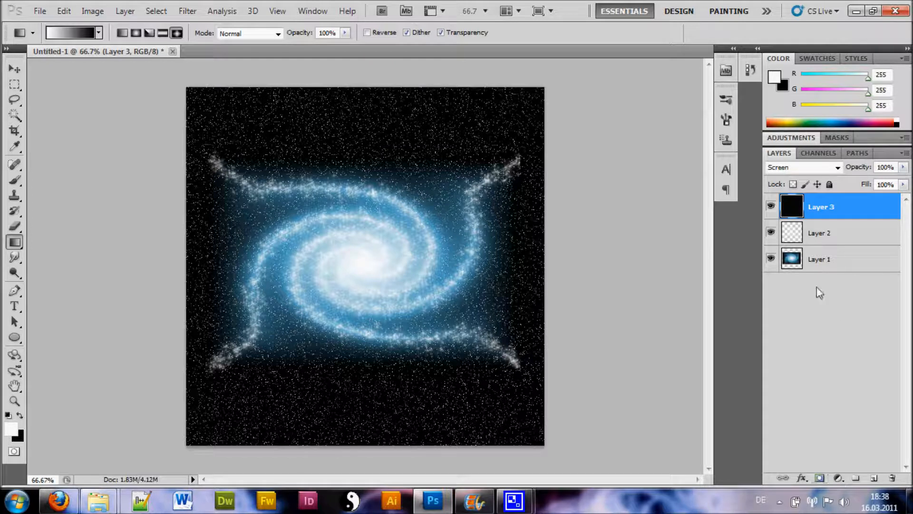
- Select the galaxy layer, Layer 1, beneath the star layers
{"action": "left_click", "coordinate": [821, 258]}
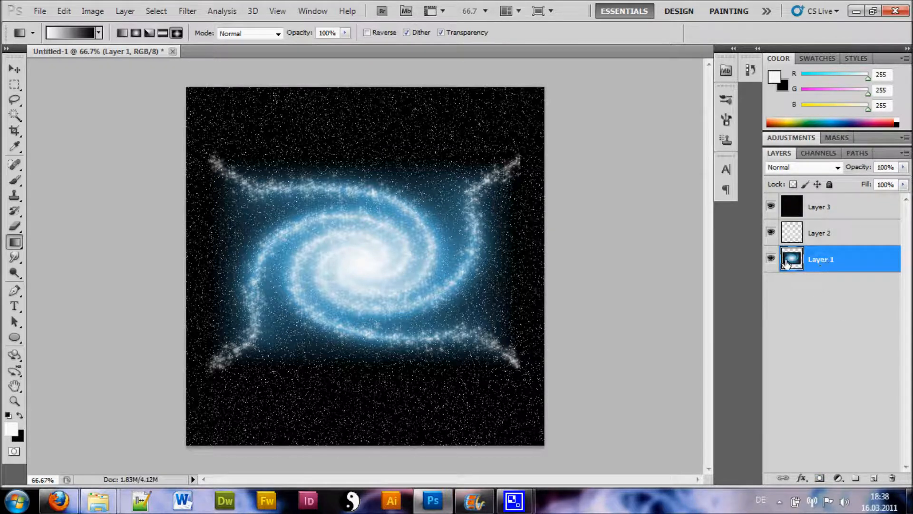
{"action": "mouse_move", "coordinate": [817, 485]}
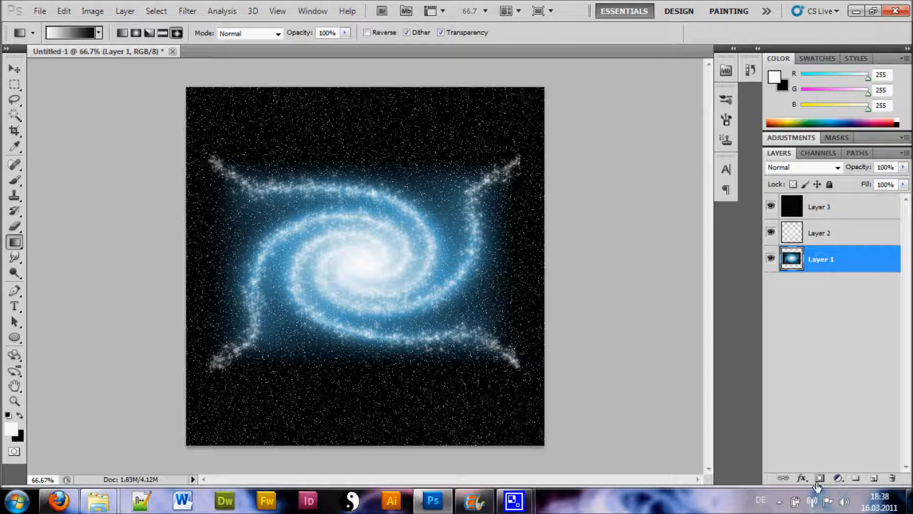
- Add a layer mask to Layer 1 and choose a soft round 70 px black brush
{"action": "left_click", "coordinate": [821, 477]}
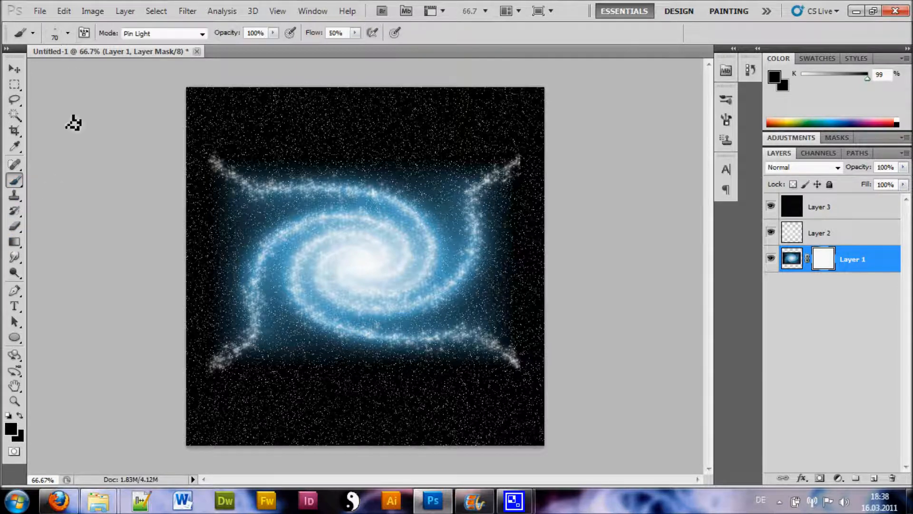
{"action": "left_click", "coordinate": [68, 32]}
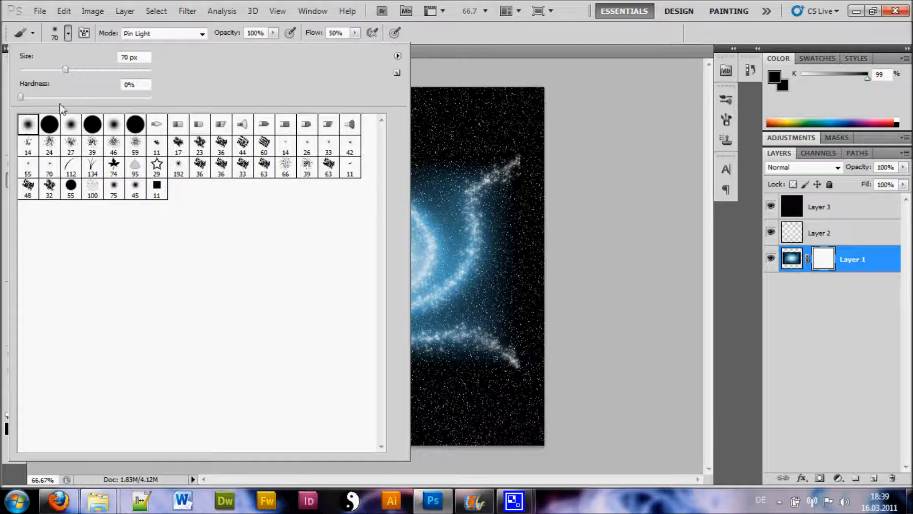
{"action": "mouse_move", "coordinate": [577, 92]}
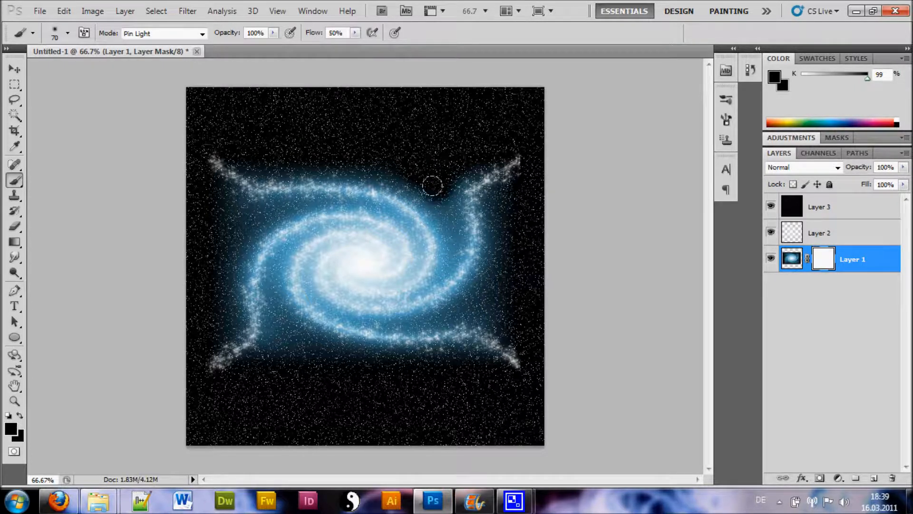
- Paint black on the mask above the centre, left side and between the upper arms to hide the glow
{"action": "left_click_drag", "start_coordinate": [432, 186], "coordinate": [435, 197]}
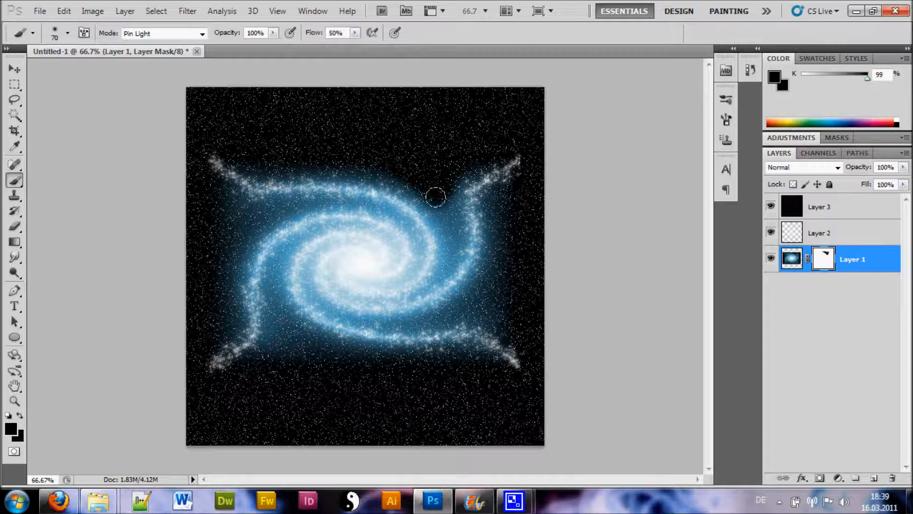
{"action": "left_click_drag", "start_coordinate": [436, 197], "coordinate": [469, 303]}
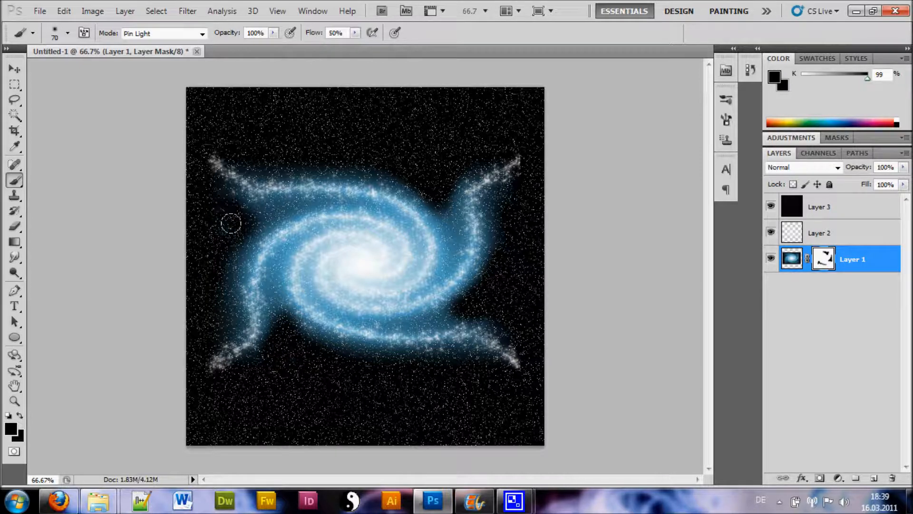
{"action": "left_click_drag", "start_coordinate": [230, 225], "coordinate": [239, 219]}
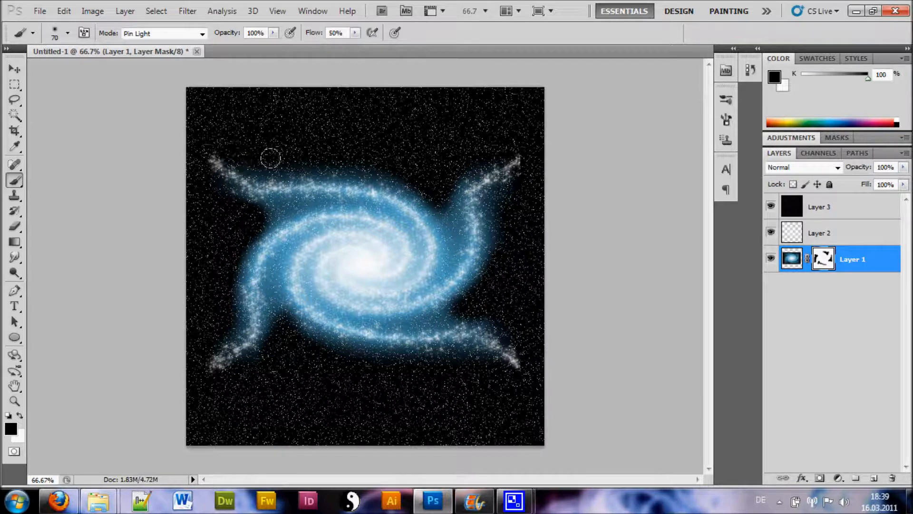
{"action": "left_click_drag", "start_coordinate": [271, 157], "coordinate": [458, 227]}
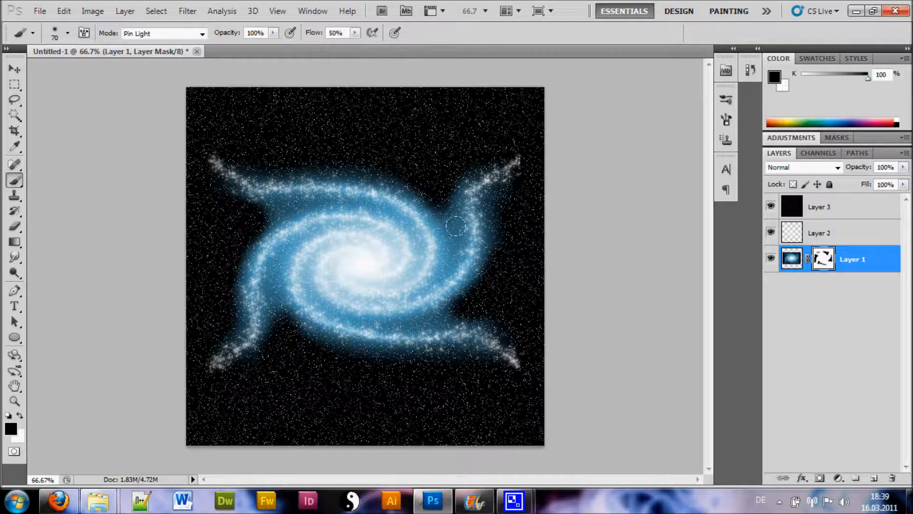